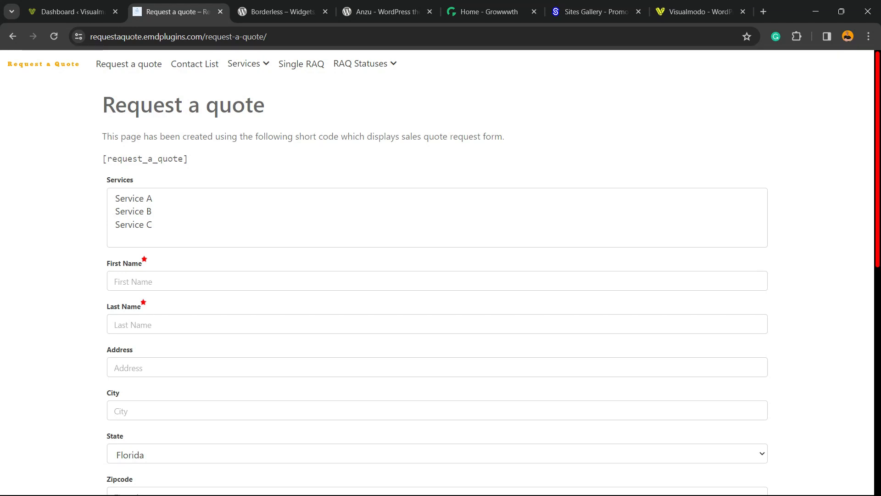
- Go to the WordPress dashboard's Add New Plugin page
scroll("down", 3)
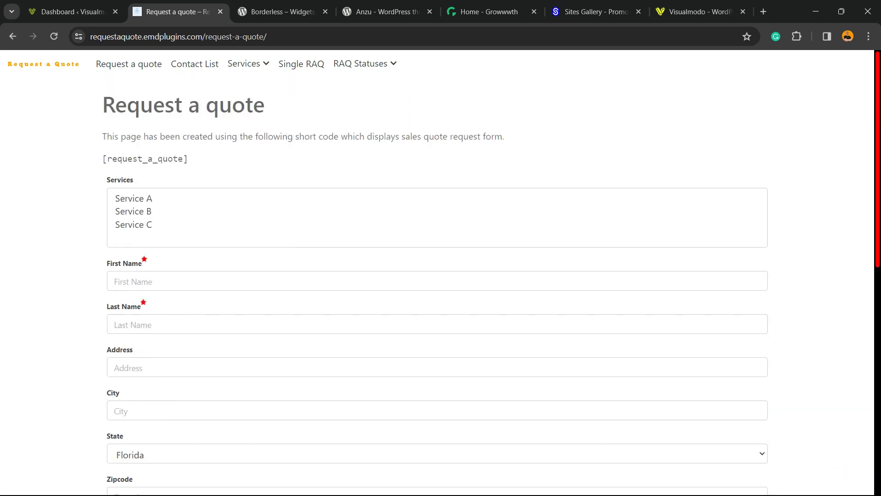
scroll("down", 3)
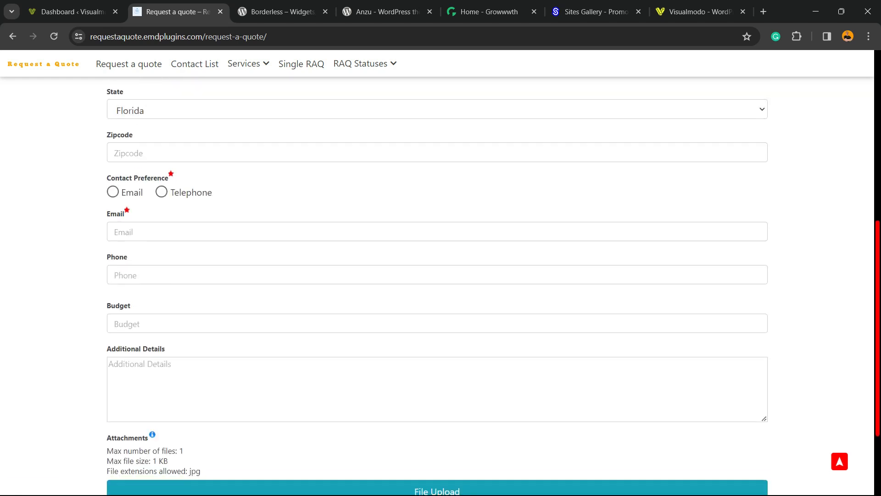
scroll("up", 3)
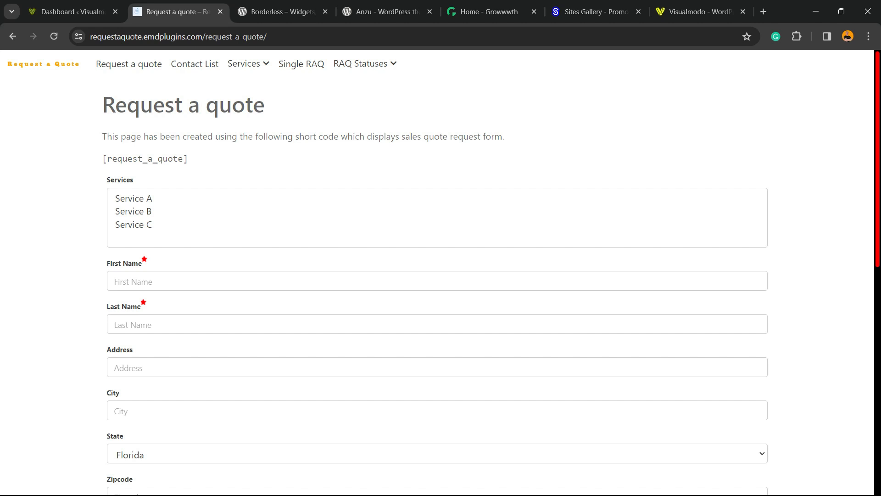
scroll("down", 3)
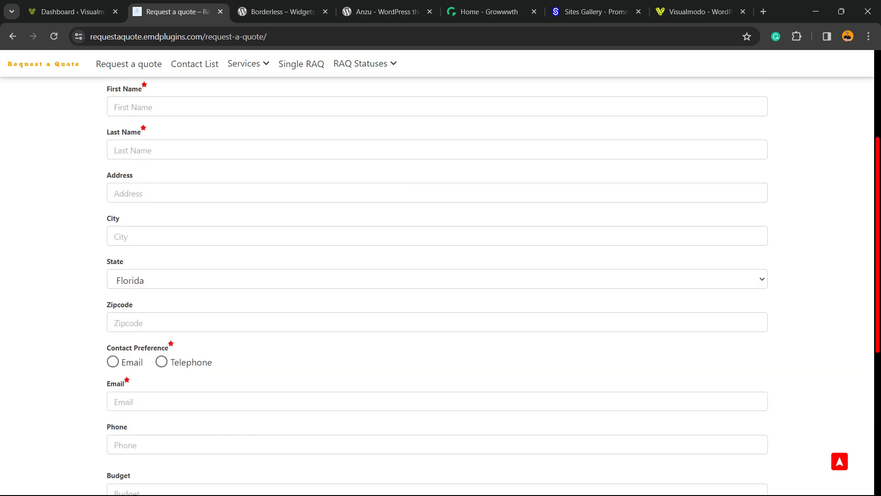
scroll("down", 3)
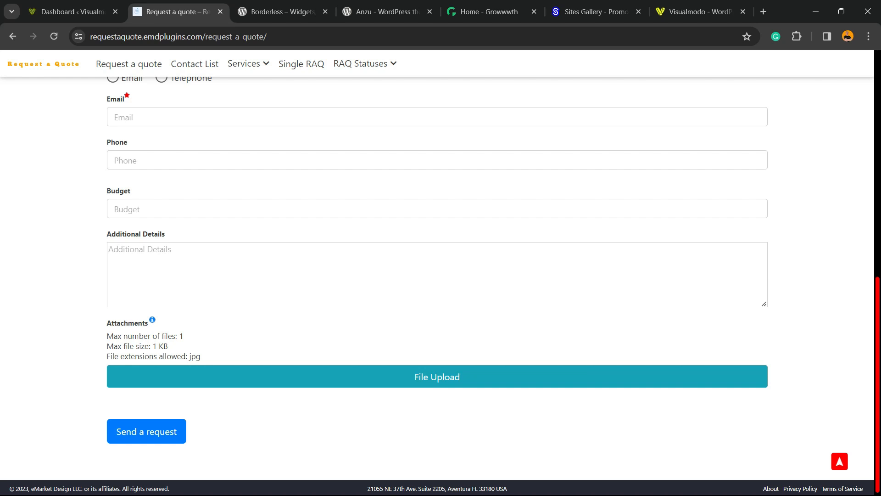
left_click(67, 11)
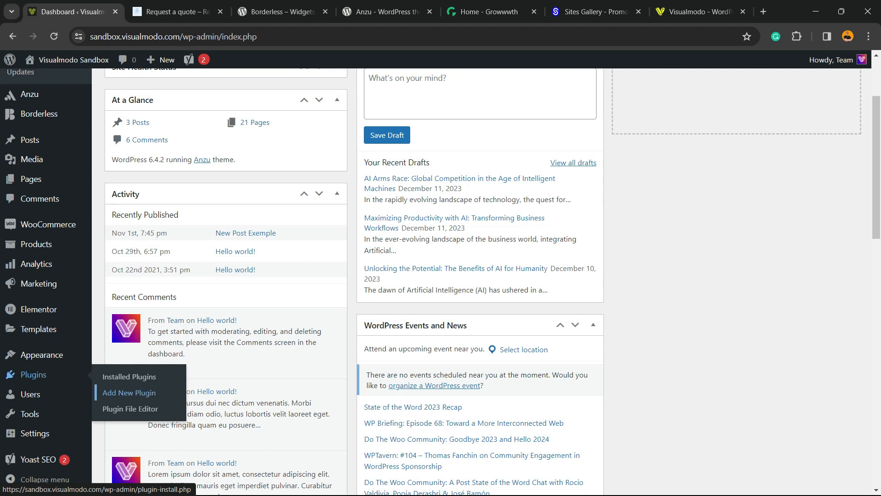
left_click(128, 393)
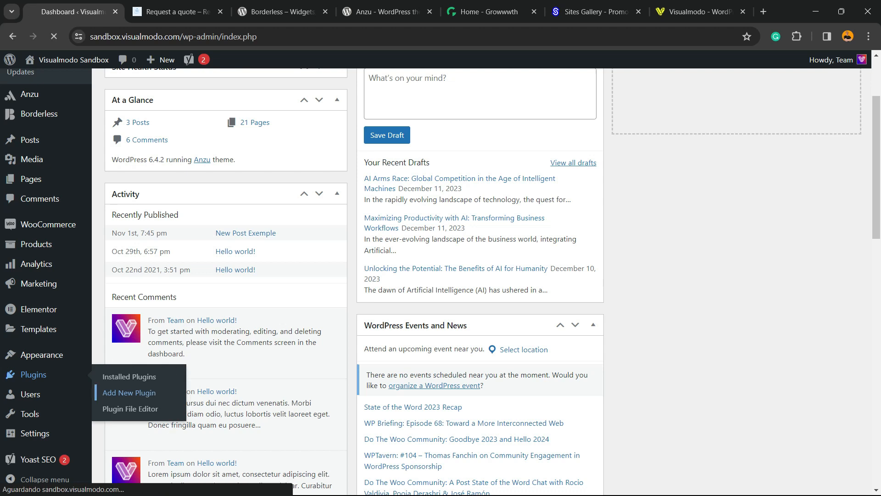
- Search for 'Request a quote', then install and activate the eMarket Design plugin
left_click(128, 393)
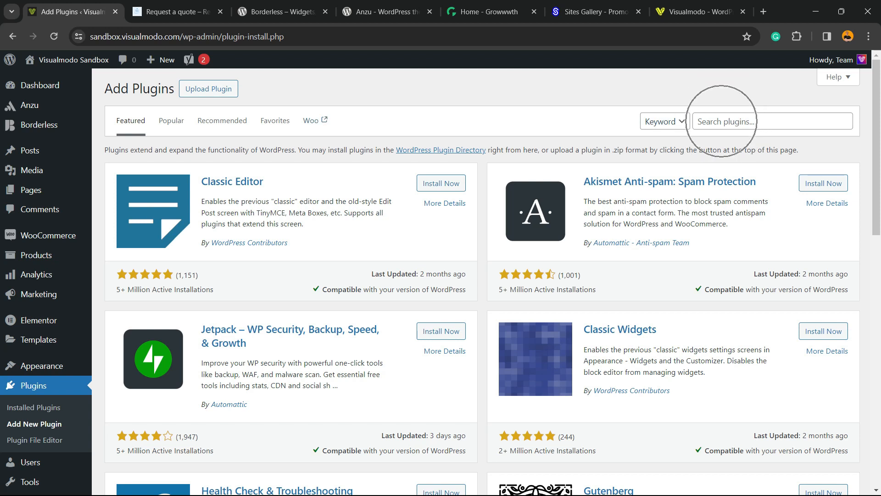
type("Request a quote")
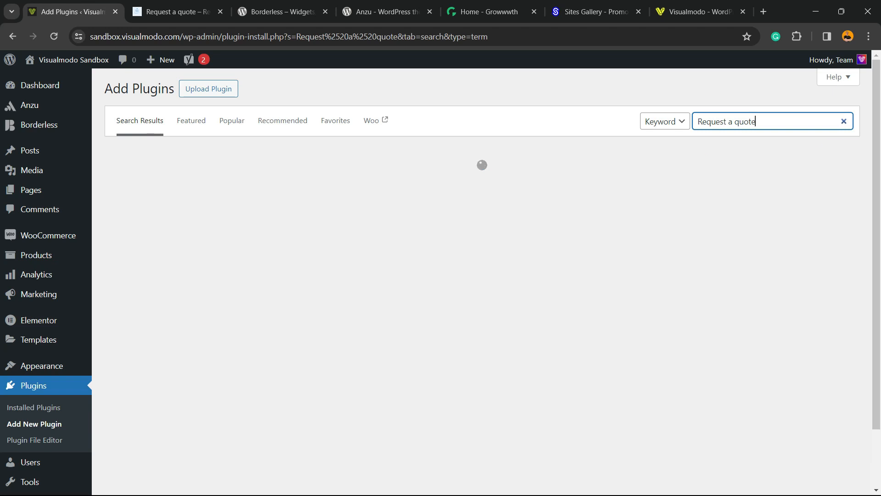
key("Enter")
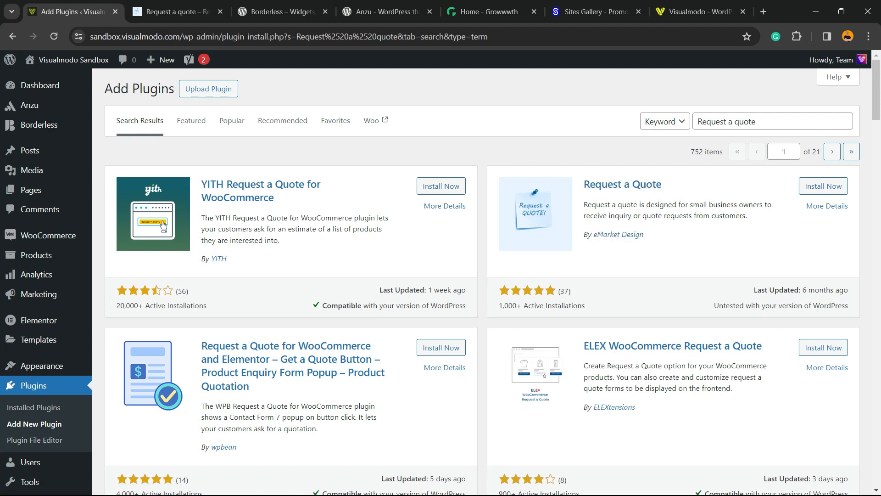
left_click(822, 186)
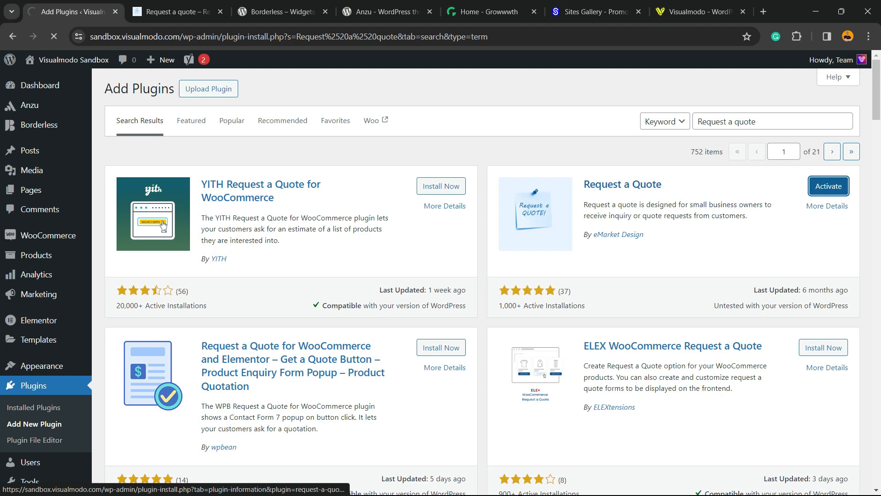
left_click(826, 186)
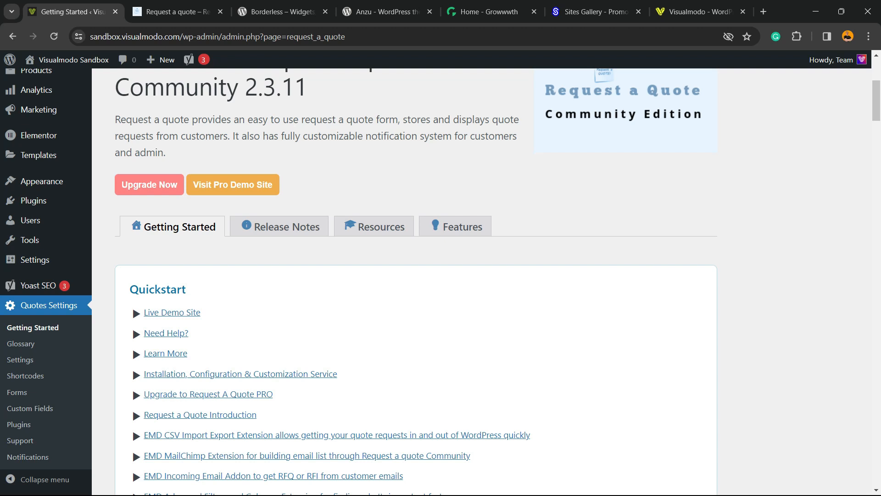
- Decline the data-collection opt-in and open the empty Quotes > All Quotes list
scroll("down", 3)
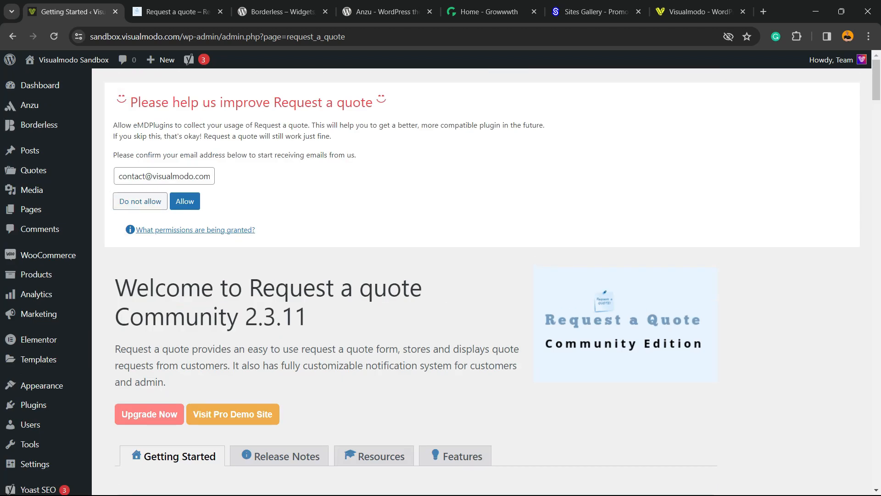
left_click(139, 200)
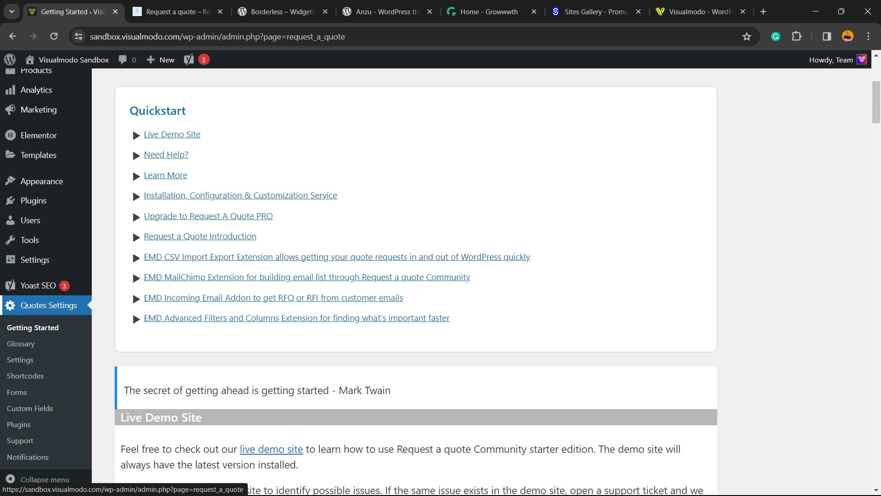
scroll("up", 3)
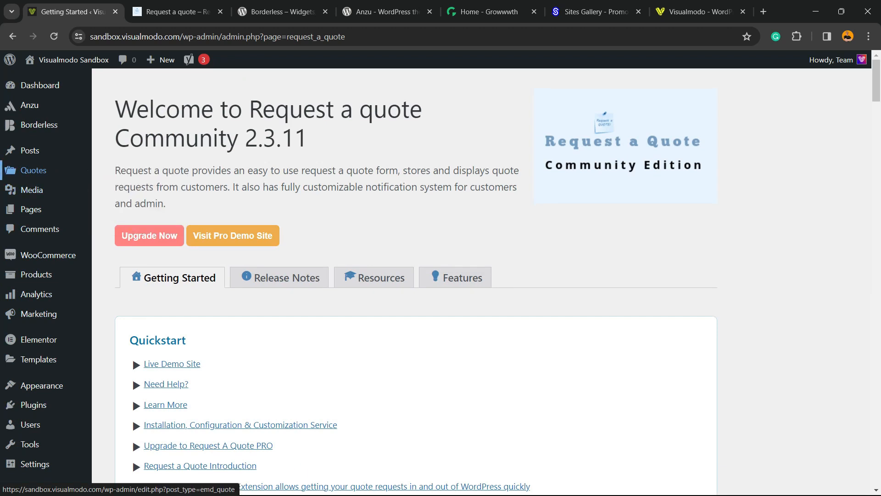
mouse_move(33, 170)
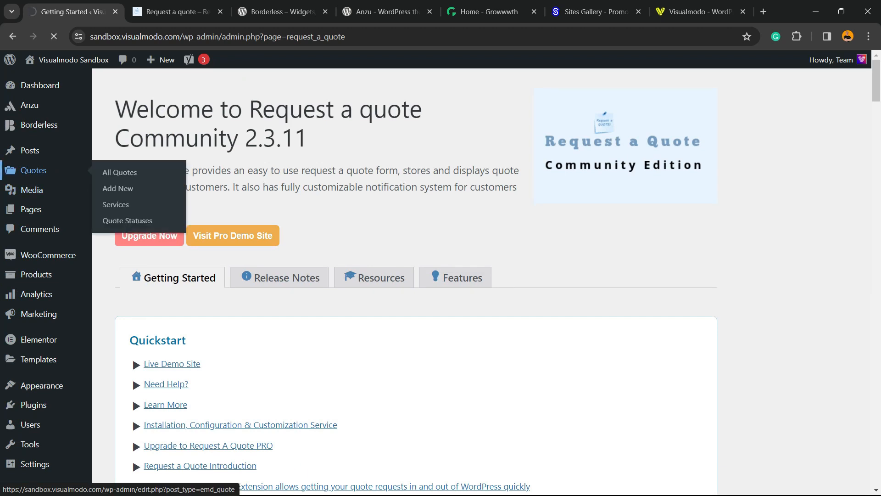
left_click(119, 173)
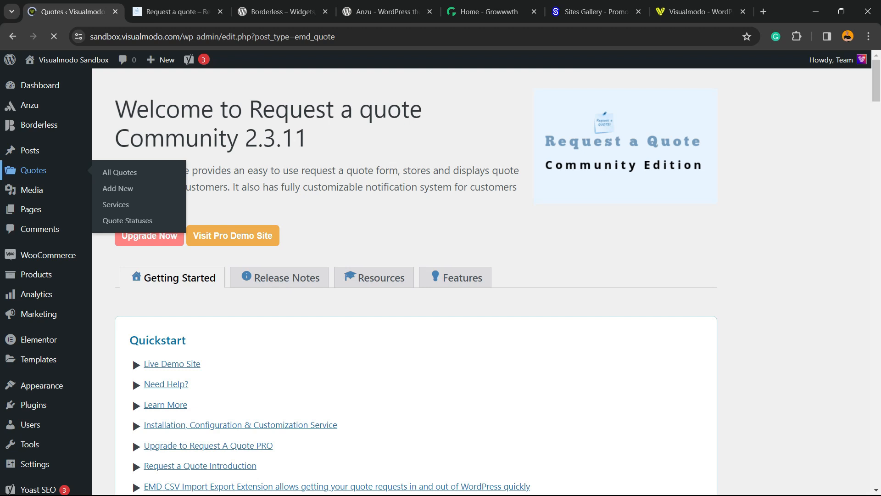
left_click(118, 172)
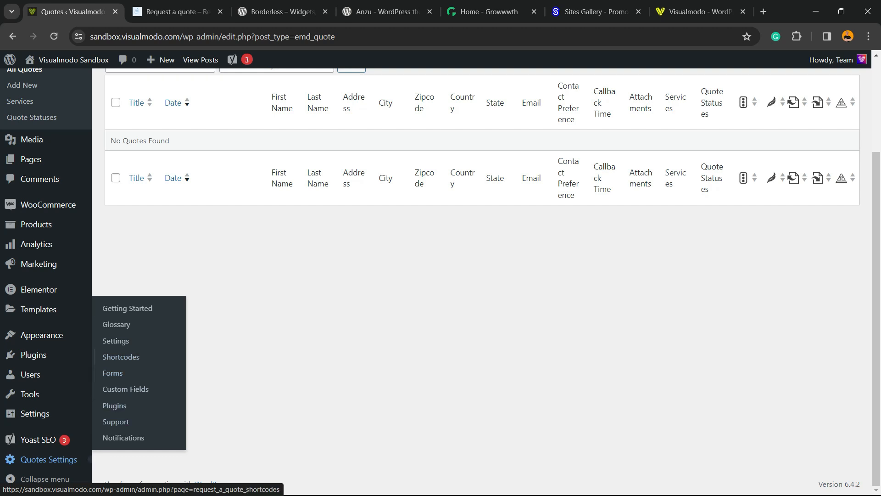
mouse_move(121, 357)
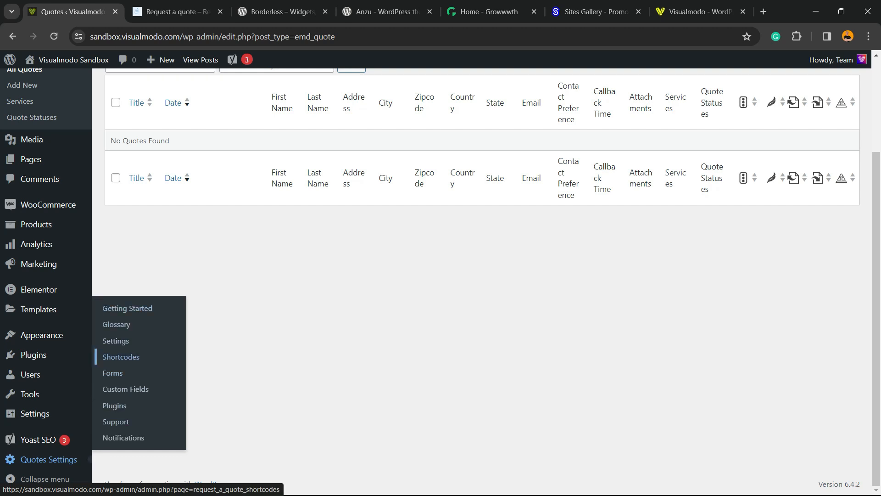
- Copy the [contact_list] shortcode from the Quotes Settings Shortcodes page
left_click(120, 356)
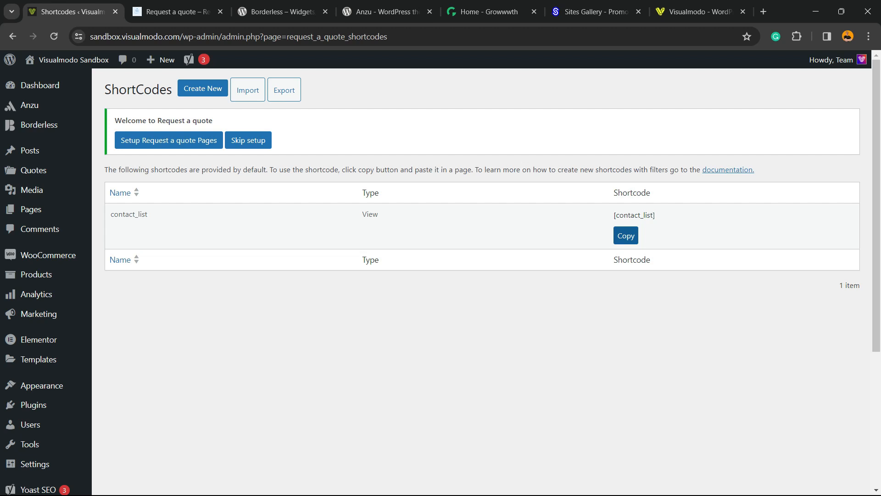
left_click(625, 235)
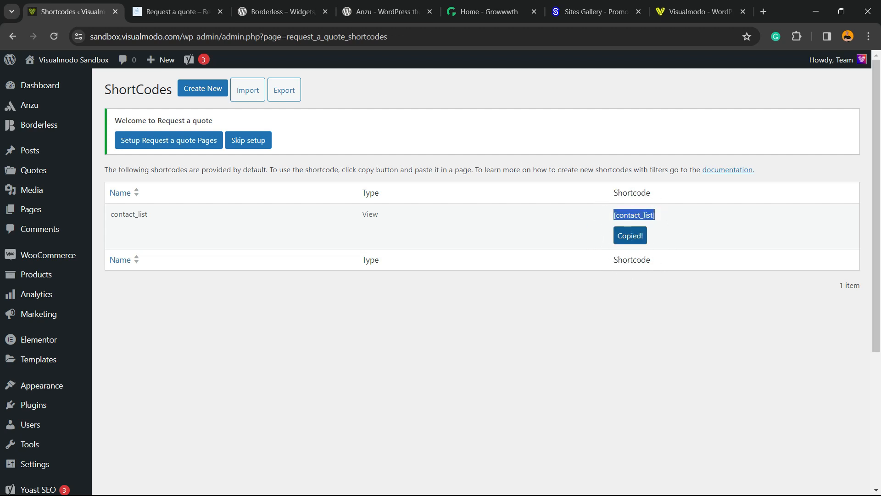
mouse_move(32, 190)
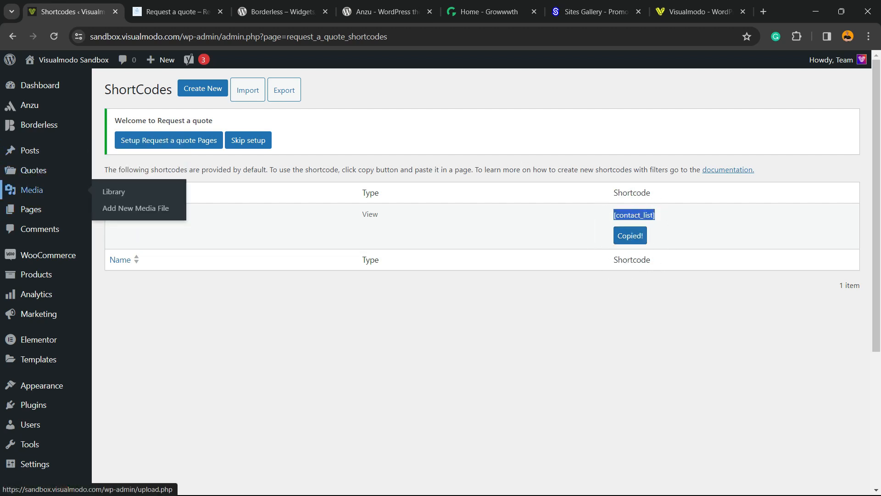
mouse_move(31, 210)
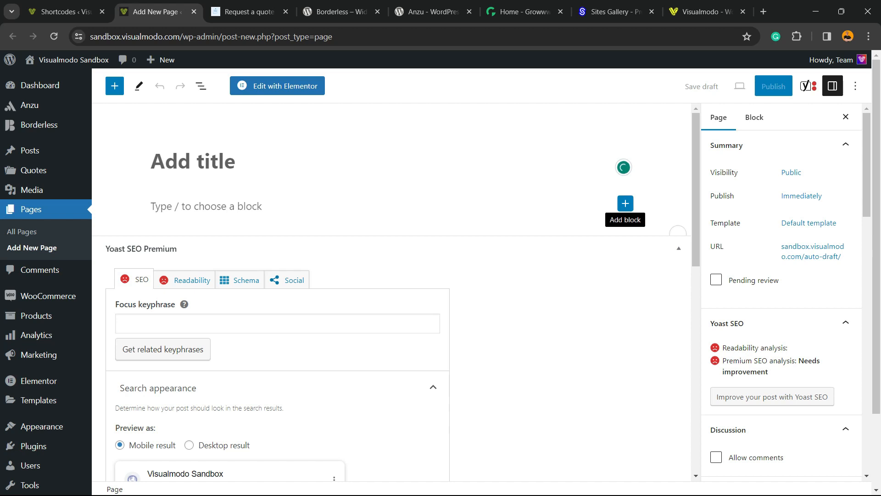
- Publish the 'Request a quote' page with a [contact_list] Shortcode block and view it
left_click(624, 203)
type("[contact_list]")
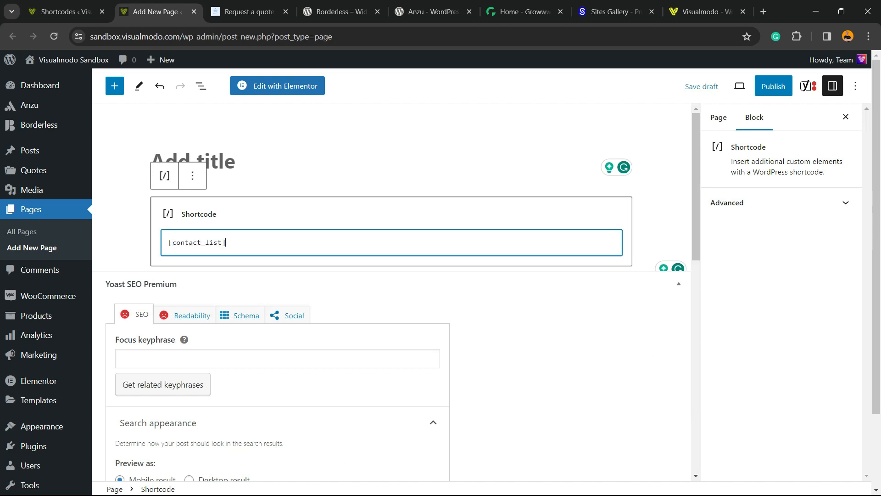
left_click(247, 11)
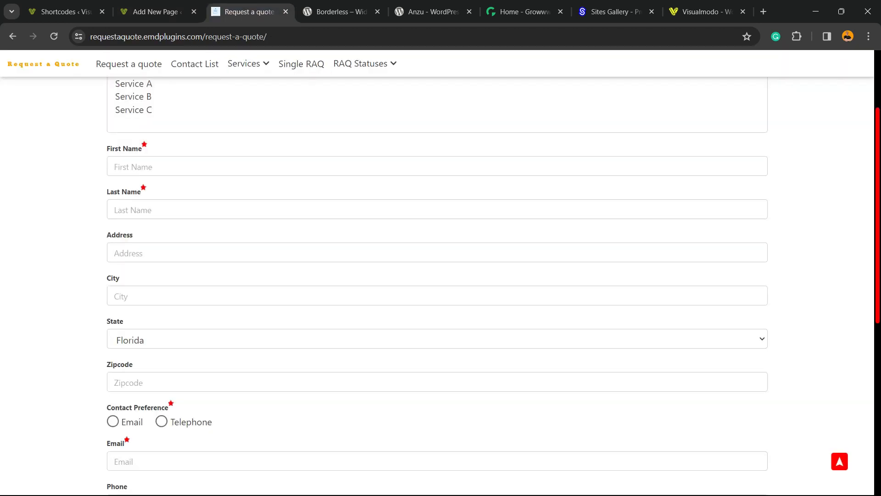
left_click(152, 11)
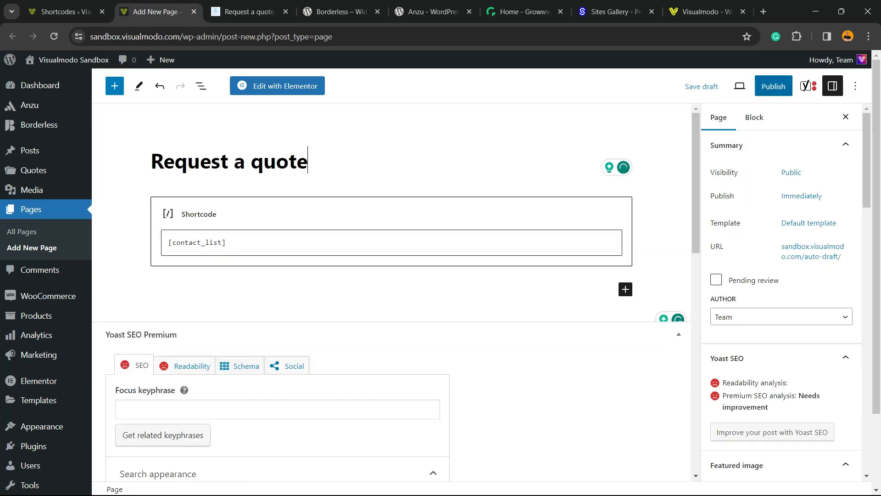
left_click(773, 86)
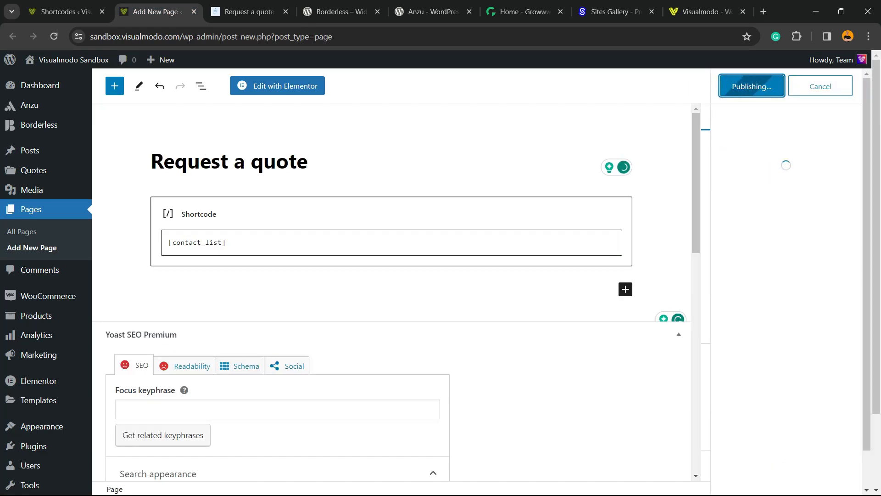
left_click(751, 86)
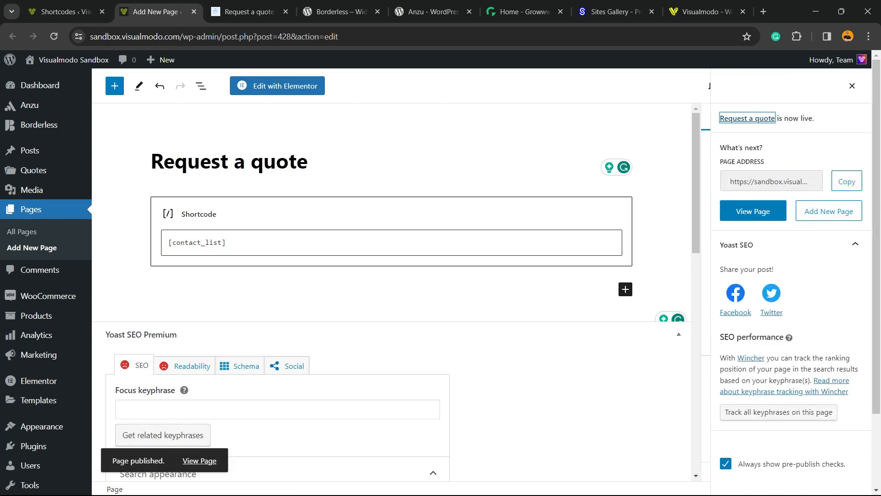
left_click(199, 460)
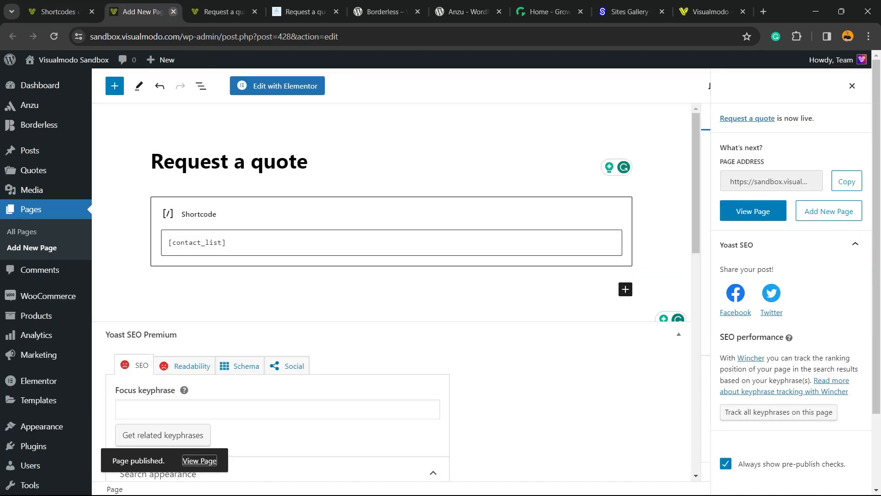
left_click(199, 460)
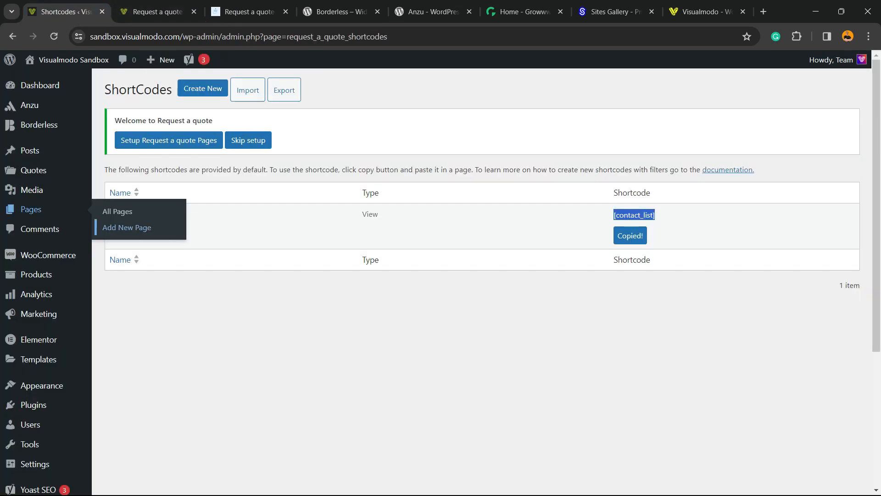
- Reopen the live 'Request a quote' page in the editor and focus its [contact_list] shortcode
left_click(157, 11)
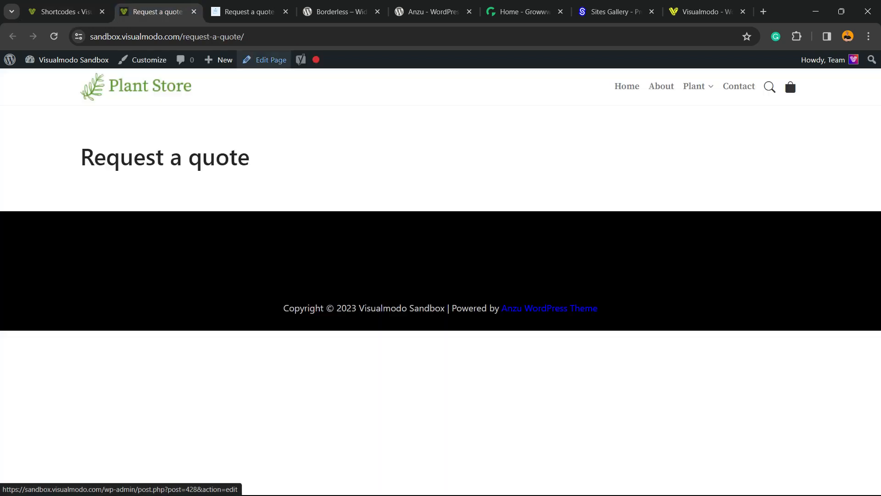
left_click(270, 60)
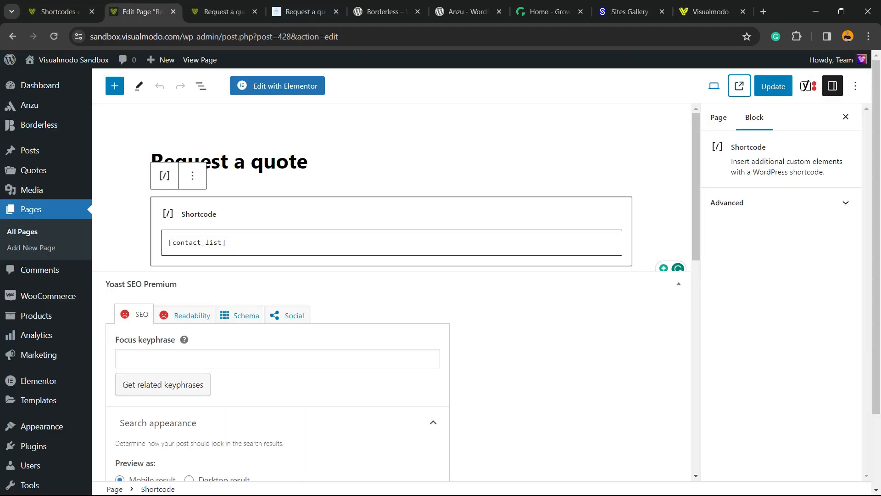
left_click(738, 86)
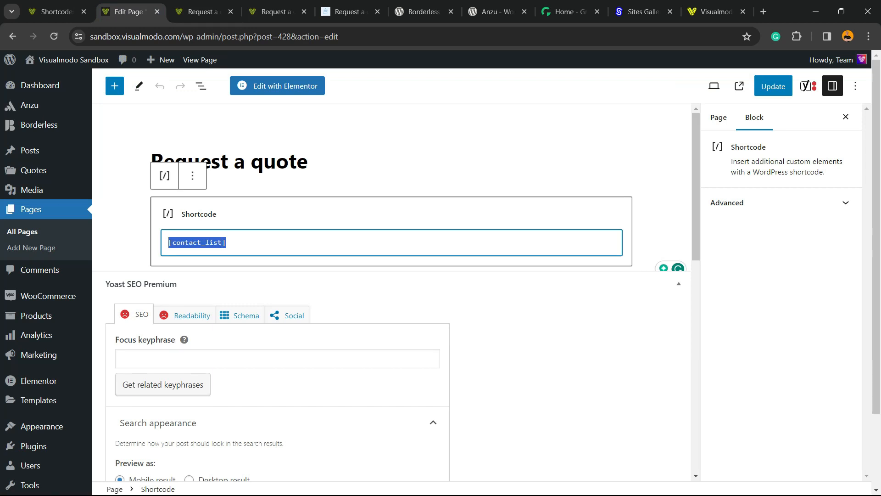
- Replace [contact_list] with the emd_form id 424 quote form shortcode and reload the preview
left_click(50, 11)
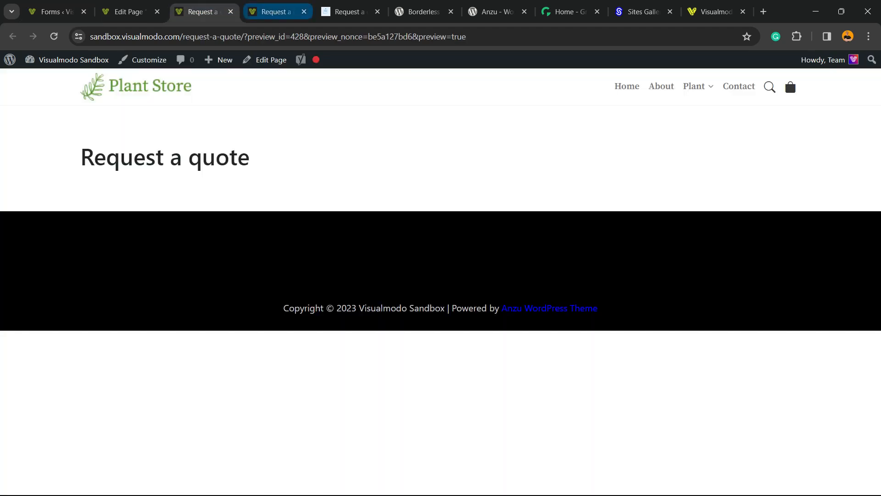
left_click(121, 11)
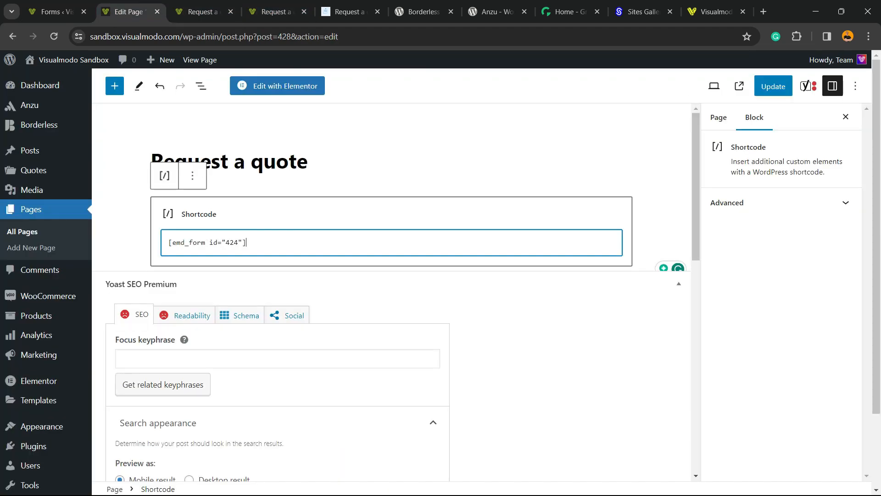
triple_click(206, 242)
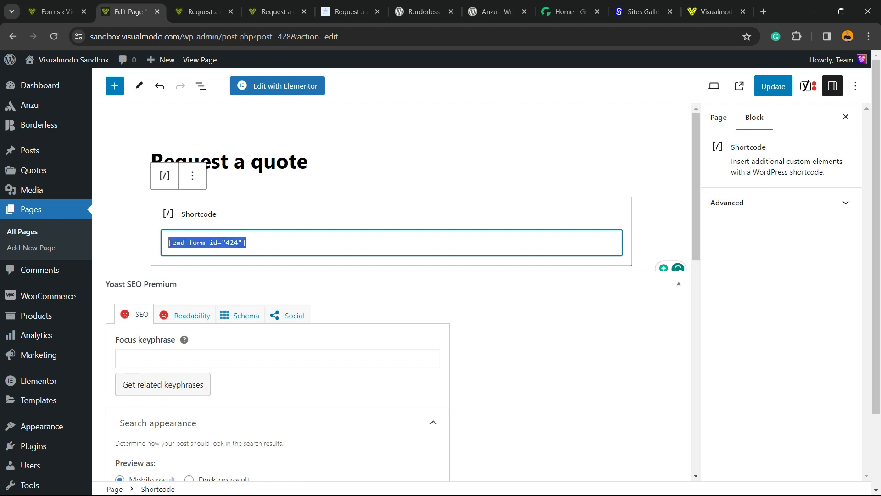
left_click(53, 11)
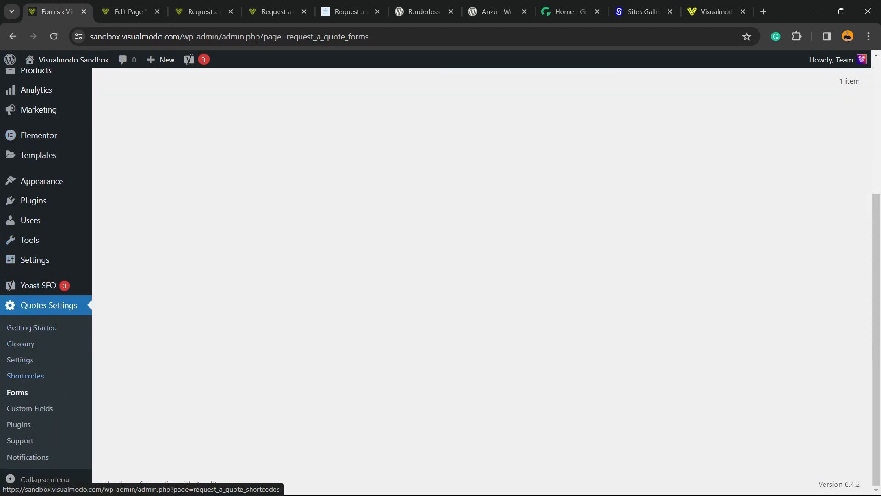
left_click(647, 215)
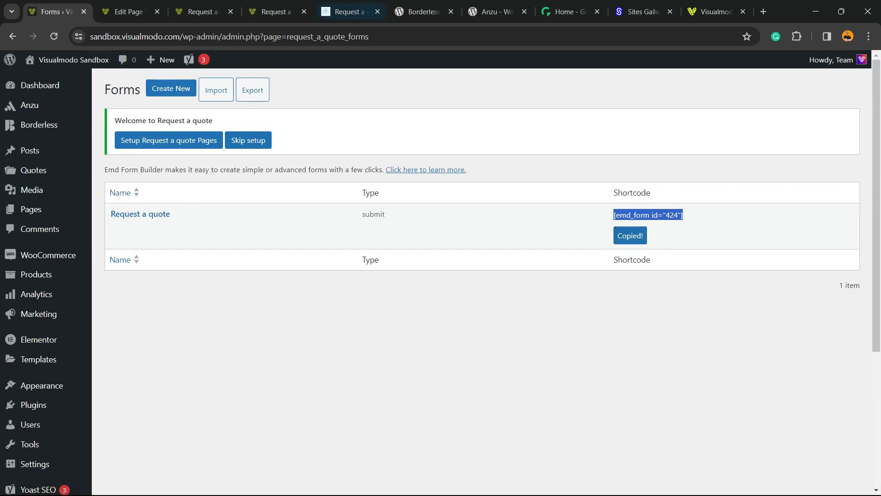
left_click(198, 11)
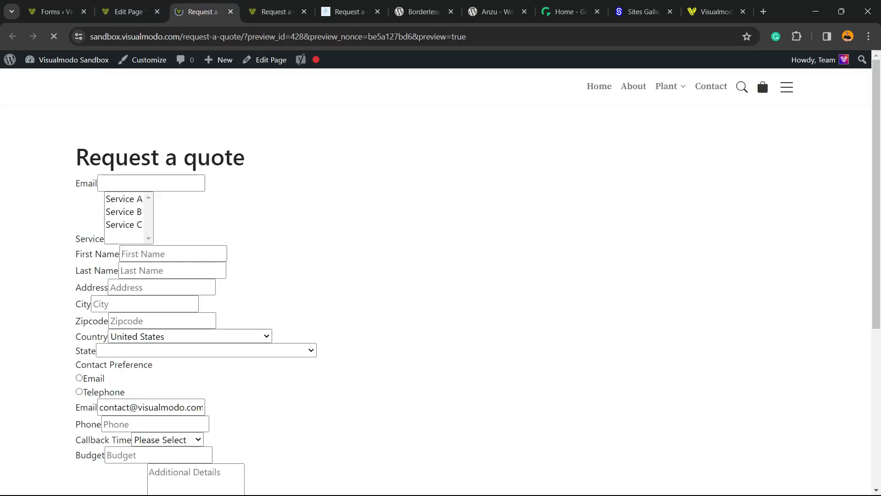
- Scroll the form preview past attachments to Send a request, then return to Forms
scroll("down", 3)
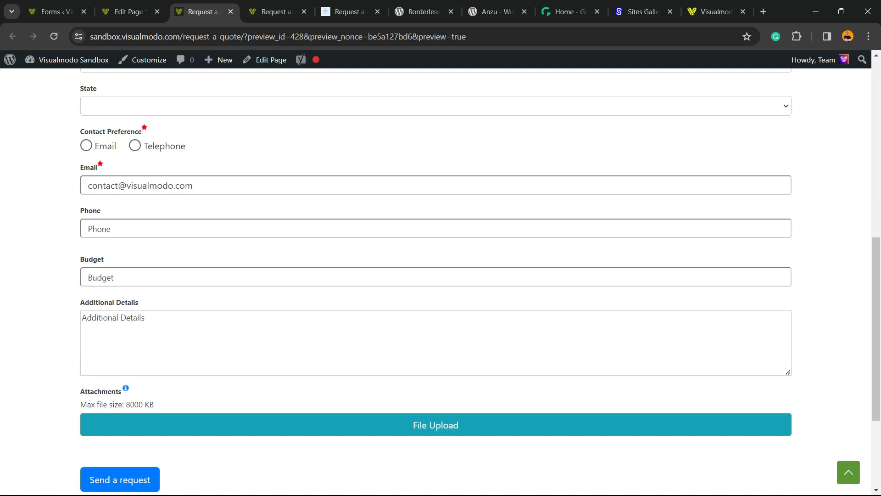
scroll("down", 3)
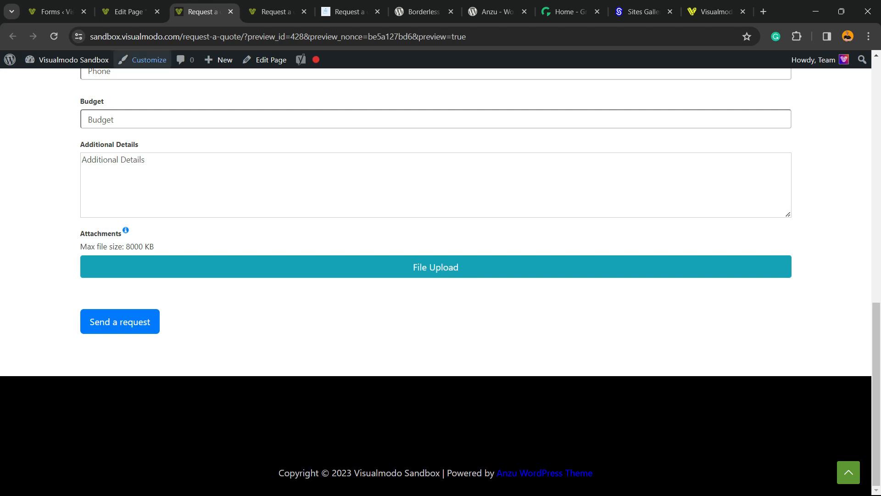
left_click(51, 11)
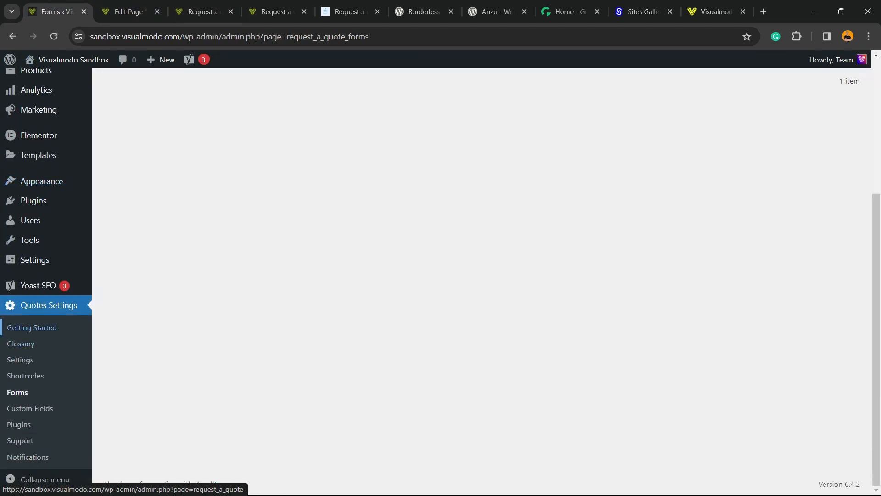
- Open the quote plugin's Settings and inspect the Single Template and container type choices
left_click(20, 344)
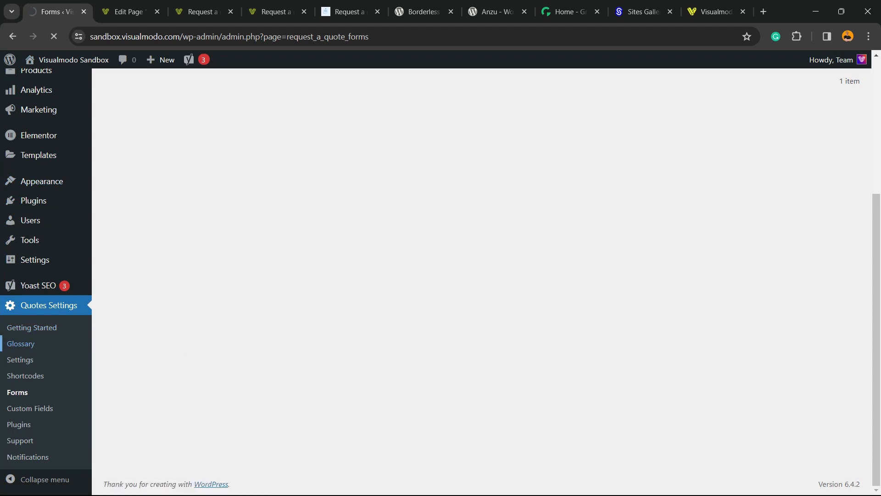
left_click(20, 343)
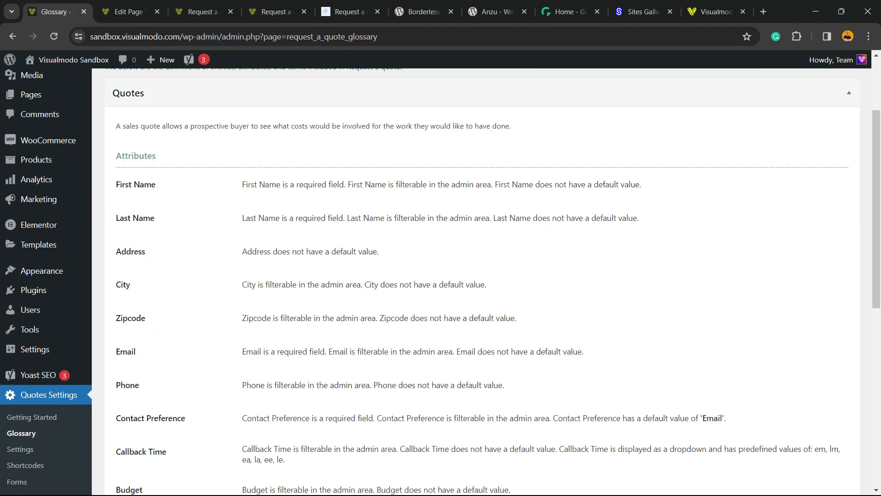
scroll("down", 3)
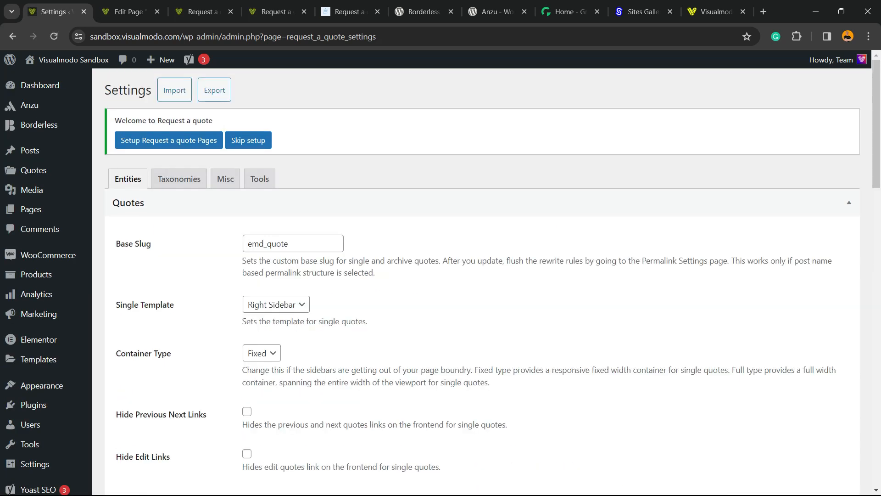
scroll("down", 3)
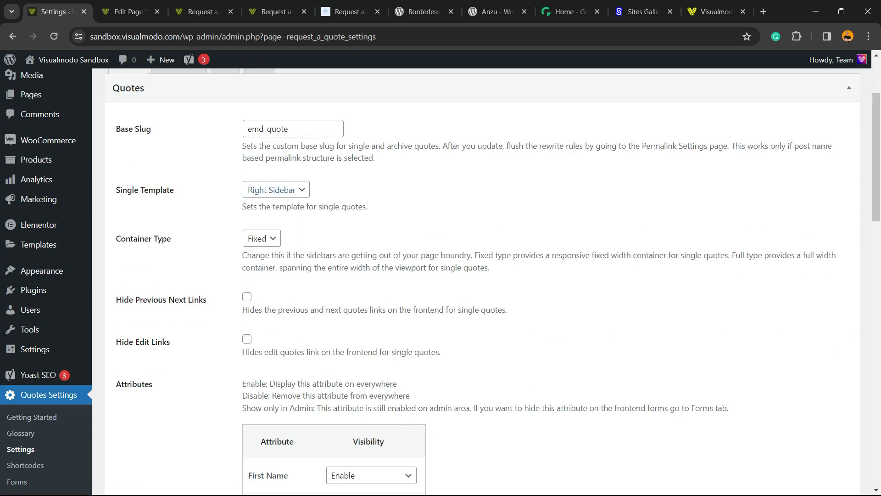
left_click(275, 189)
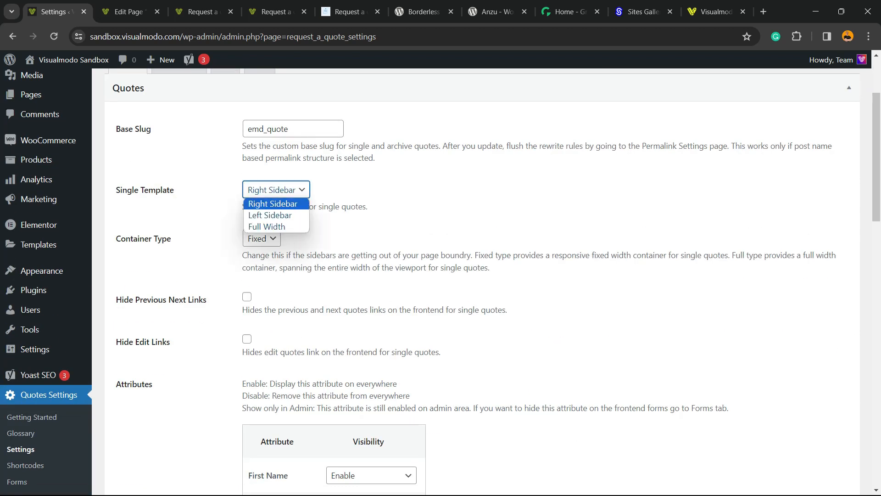
left_click(261, 239)
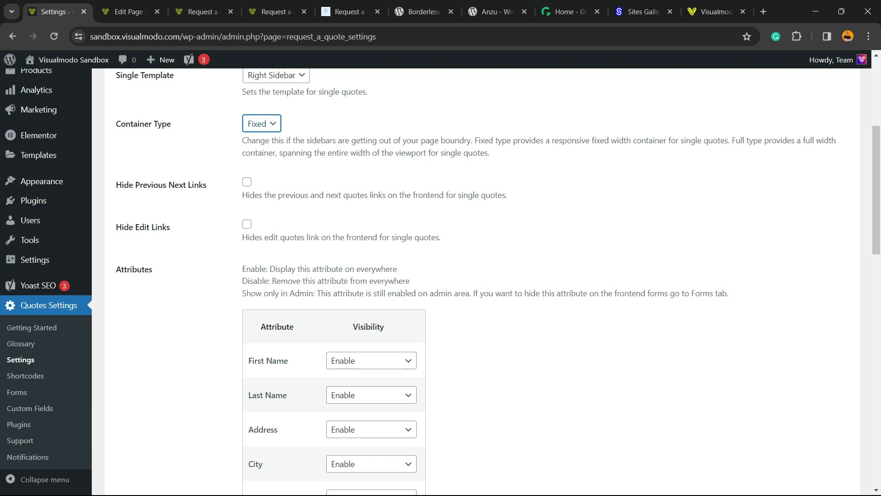
- Review attribute visibility, attachment limits and default country and state settings
scroll("down", 3)
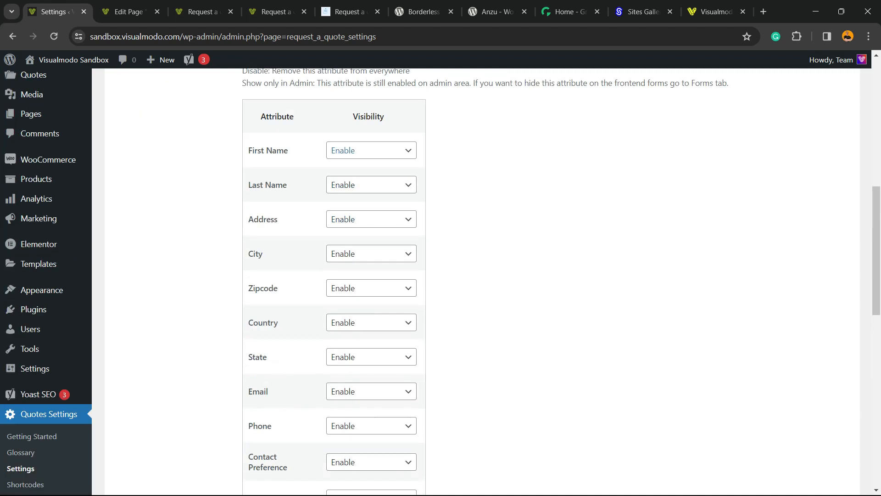
scroll("down", 3)
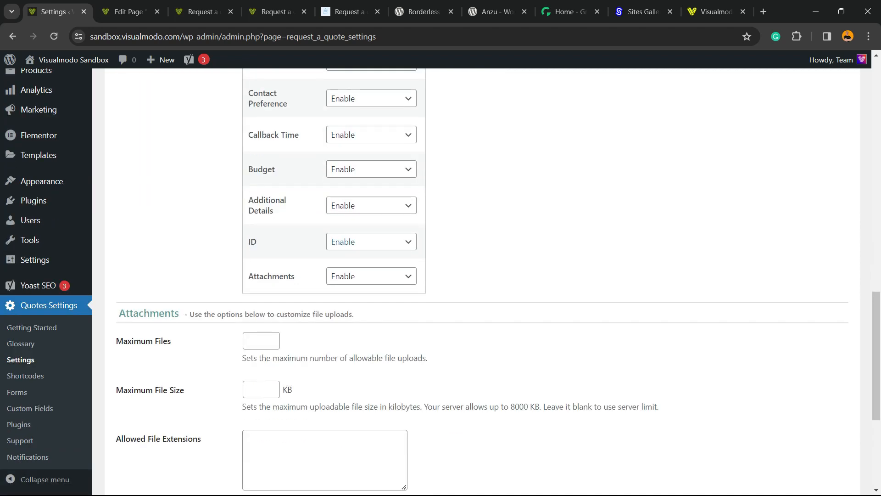
left_click(204, 11)
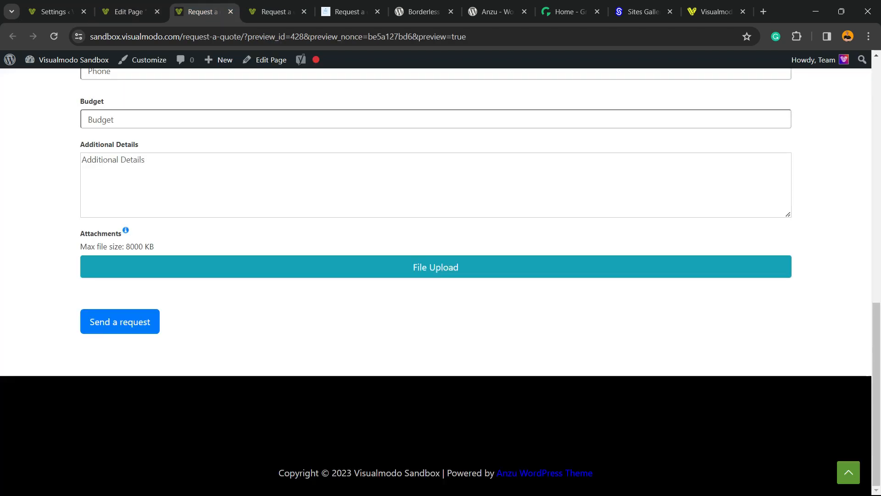
scroll("up", 3)
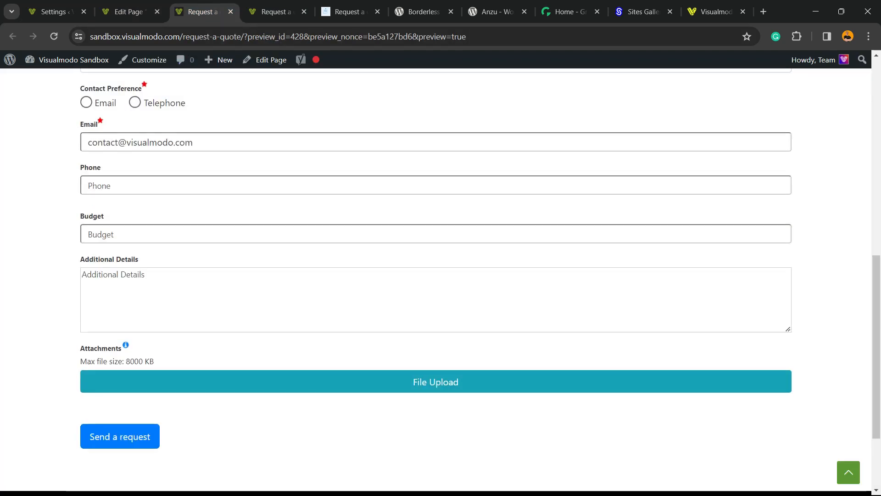
left_click(49, 11)
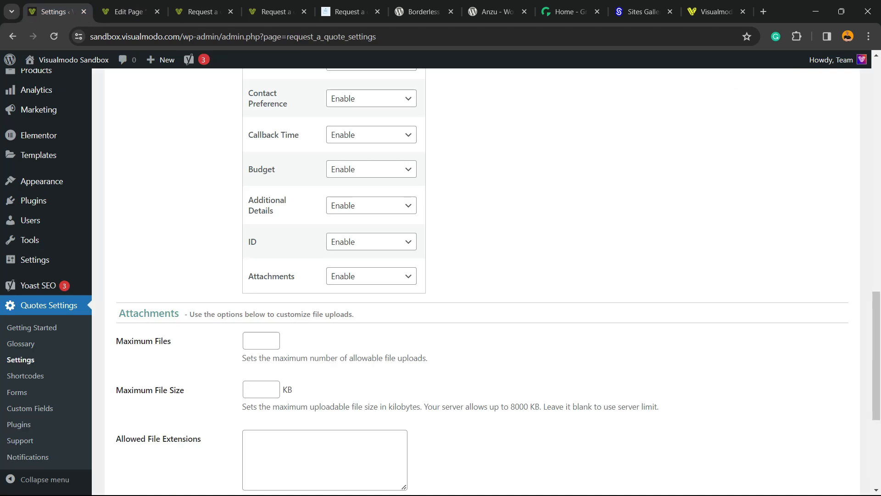
scroll("down", 3)
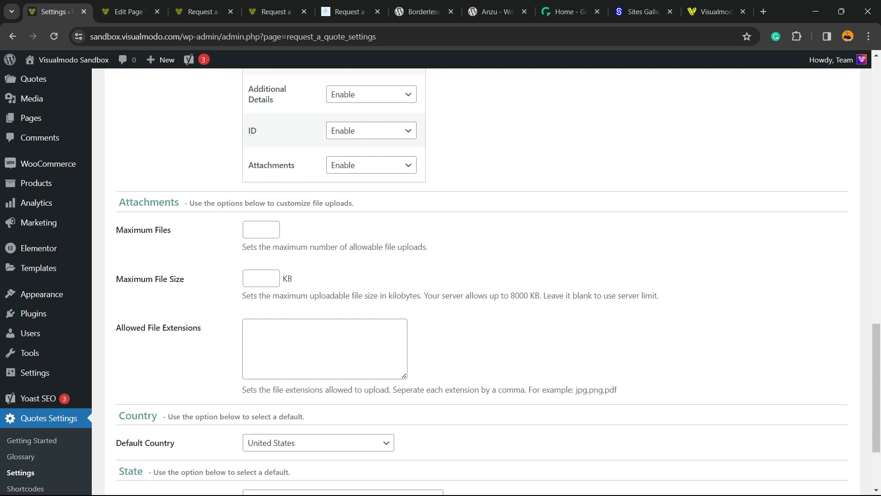
scroll("down", 3)
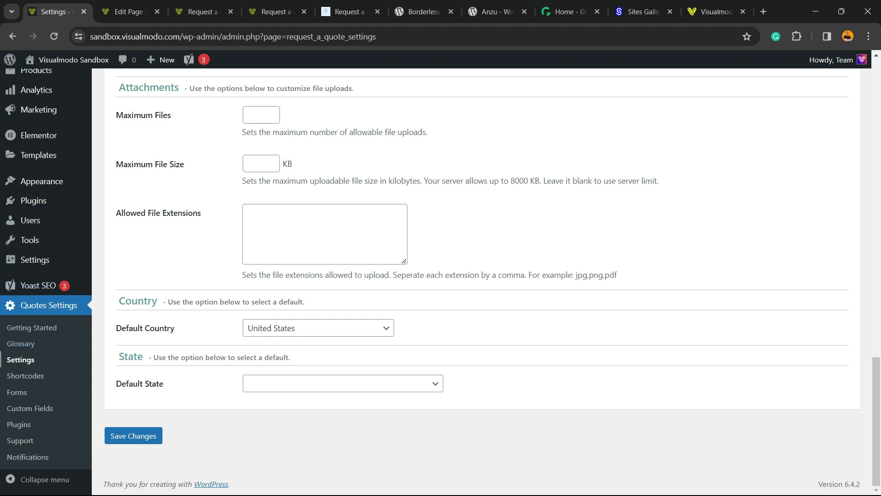
left_click(17, 392)
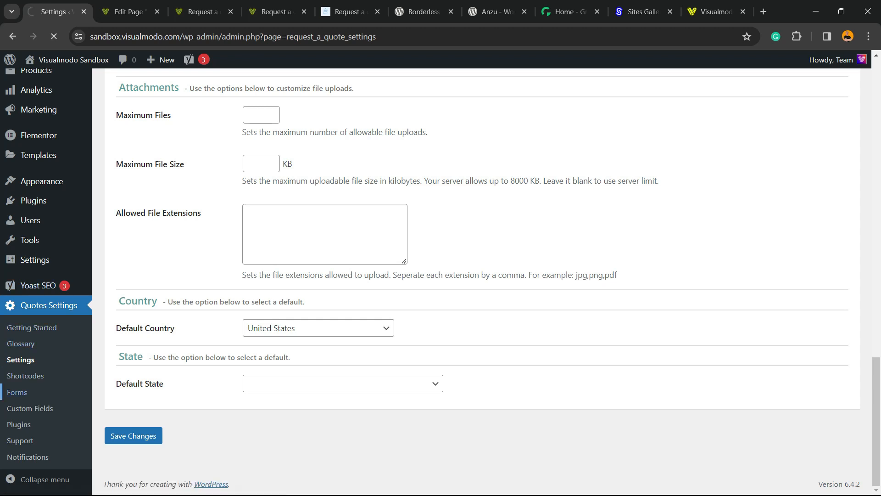
left_click(17, 393)
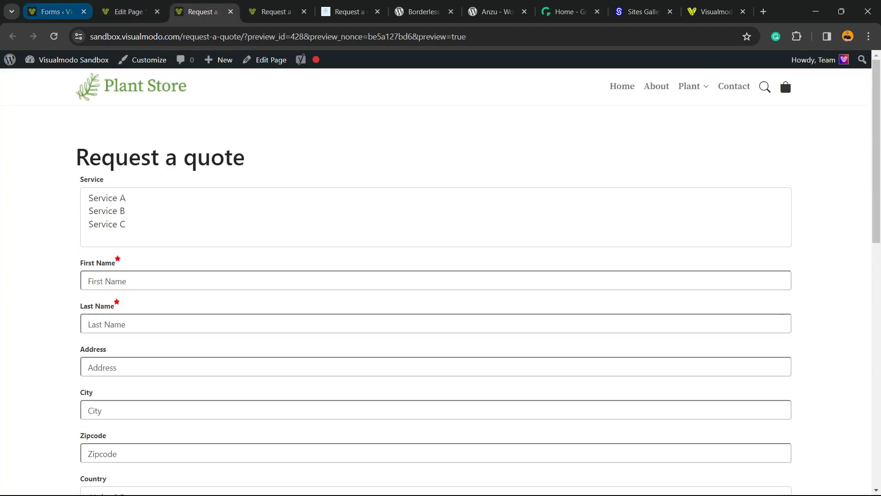
left_click(50, 11)
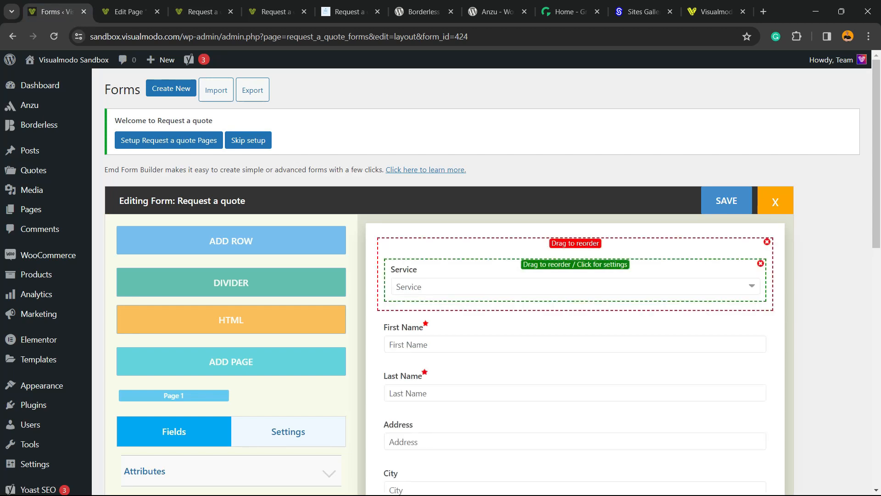
left_click(288, 432)
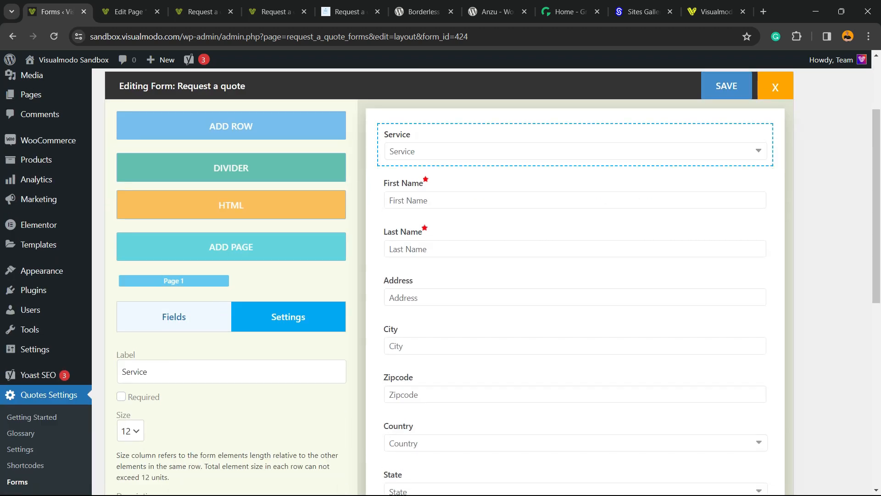
scroll("down", 3)
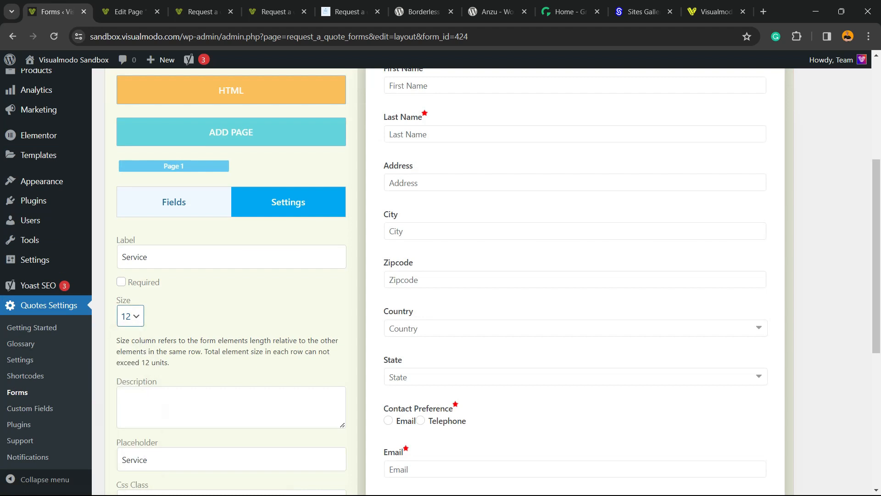
scroll("down", 3)
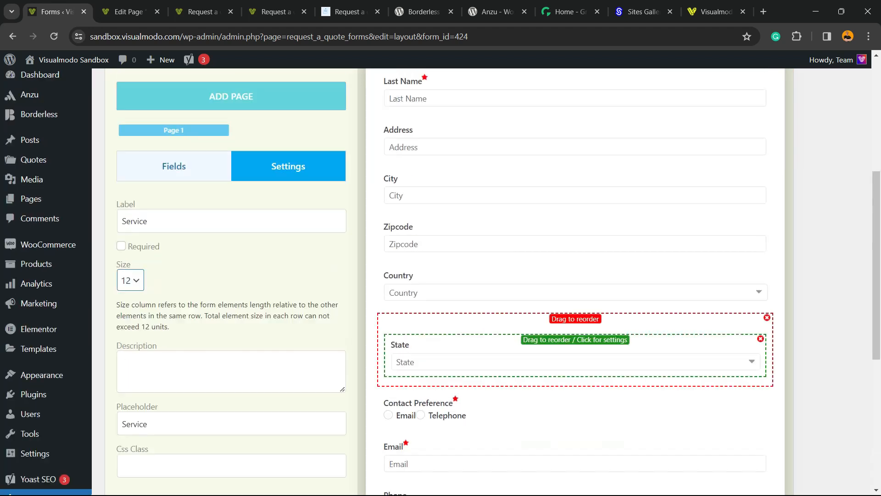
scroll("down", 3)
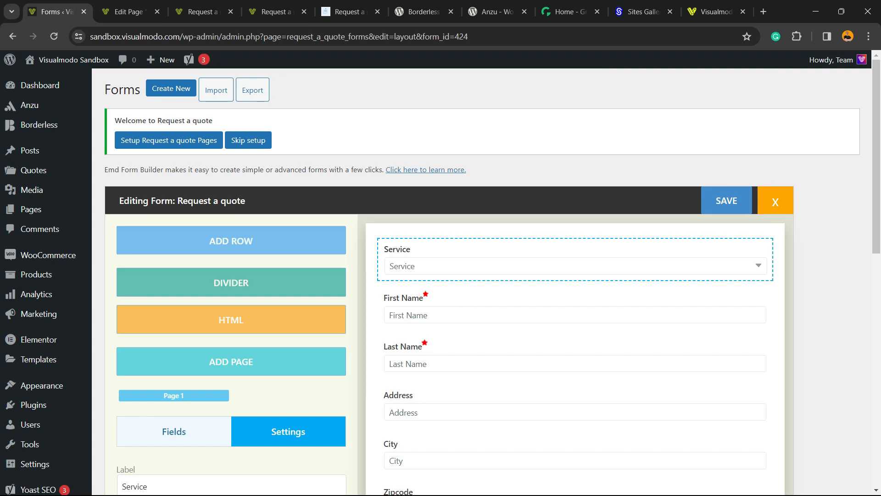
scroll("down", 3)
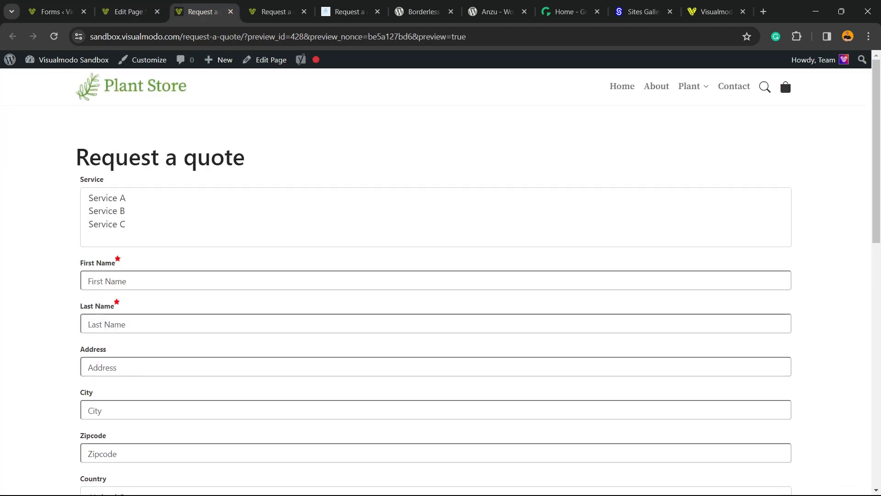
left_click(50, 11)
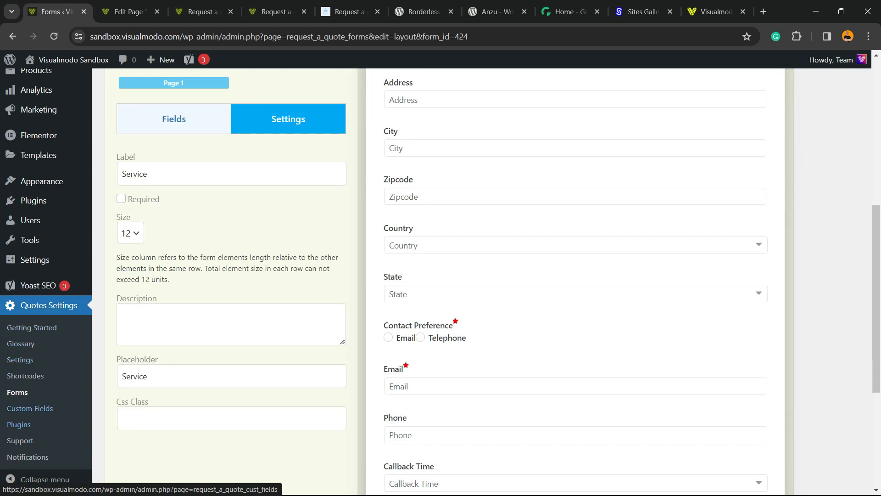
left_click(30, 408)
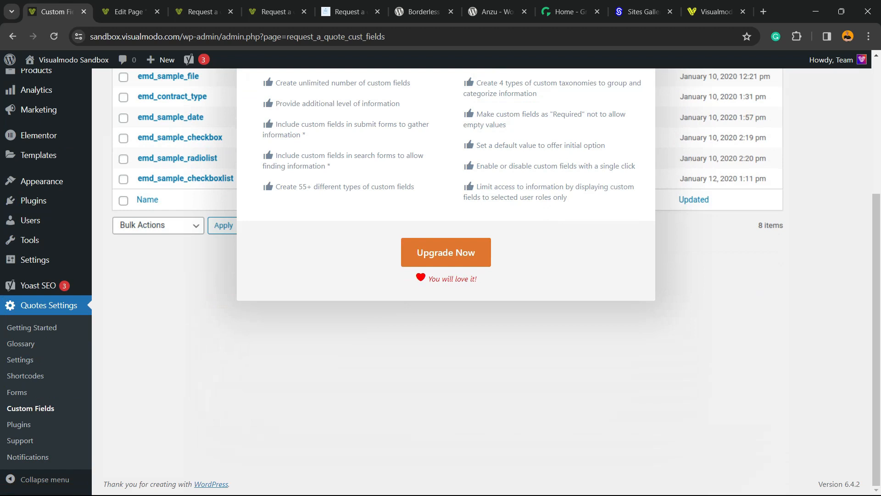
mouse_move(19, 424)
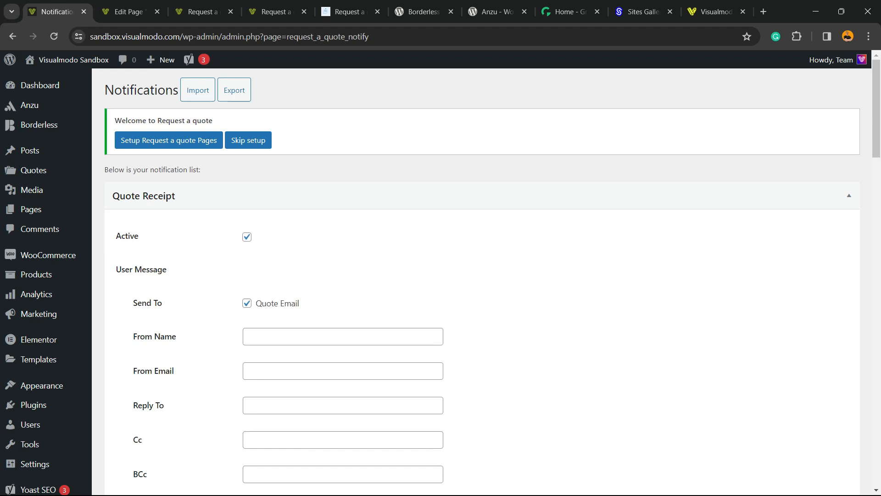
- Scroll through the active Quote Receipt email's subject and message template
scroll("down", 3)
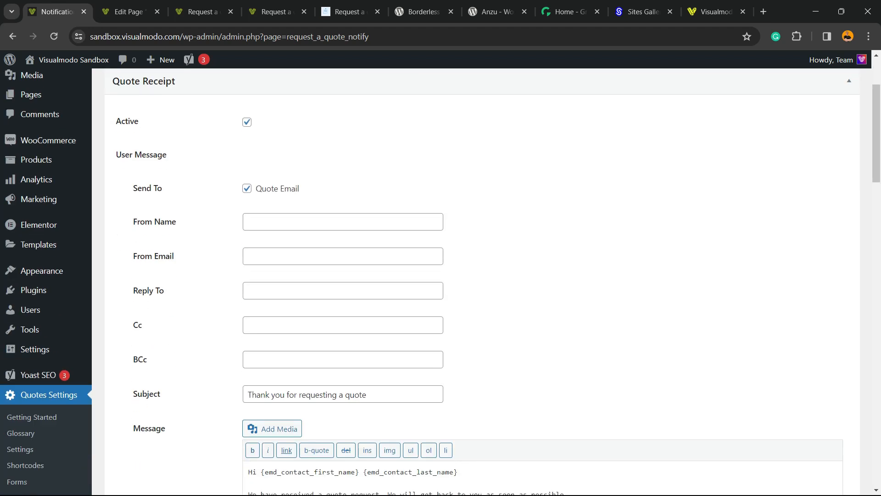
scroll("down", 3)
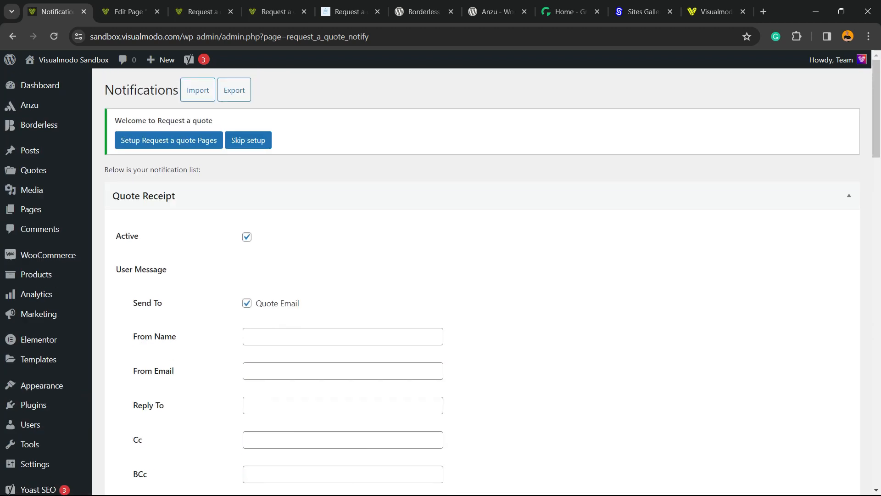
mouse_move(33, 170)
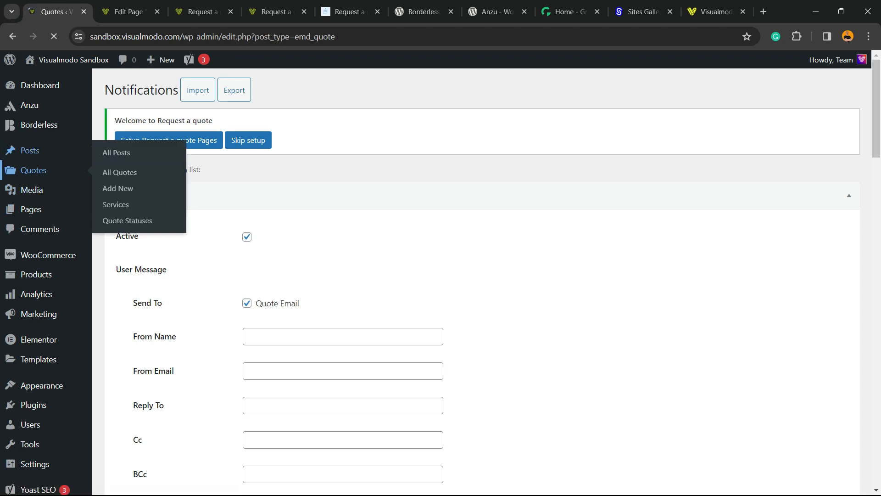
- Confirm All Quotes is still empty, then switch to the preview and Borderless plugin tabs
left_click(120, 172)
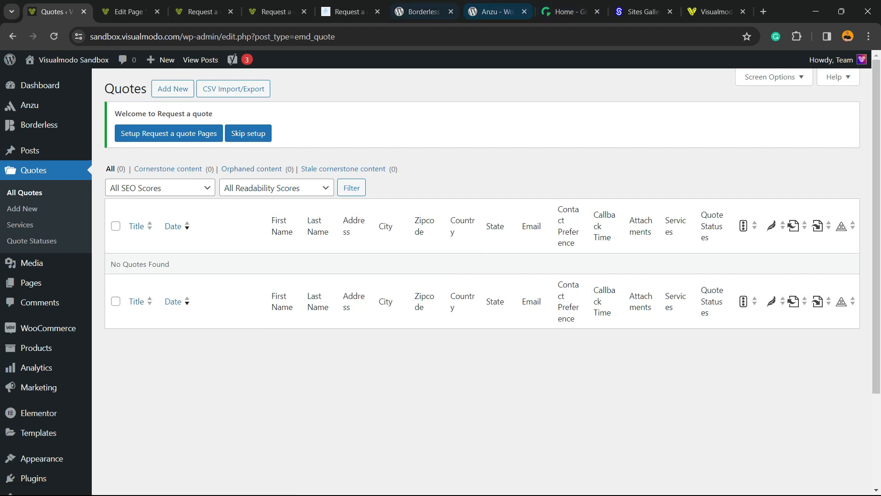
left_click(199, 11)
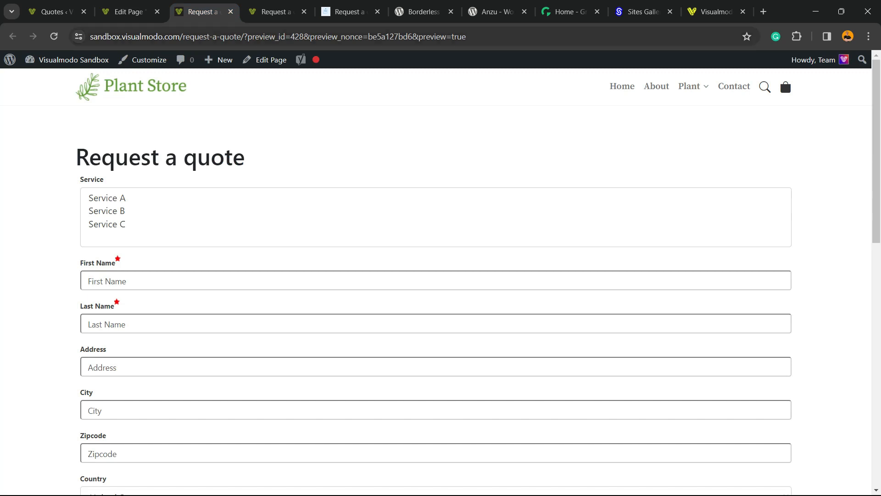
left_click(423, 11)
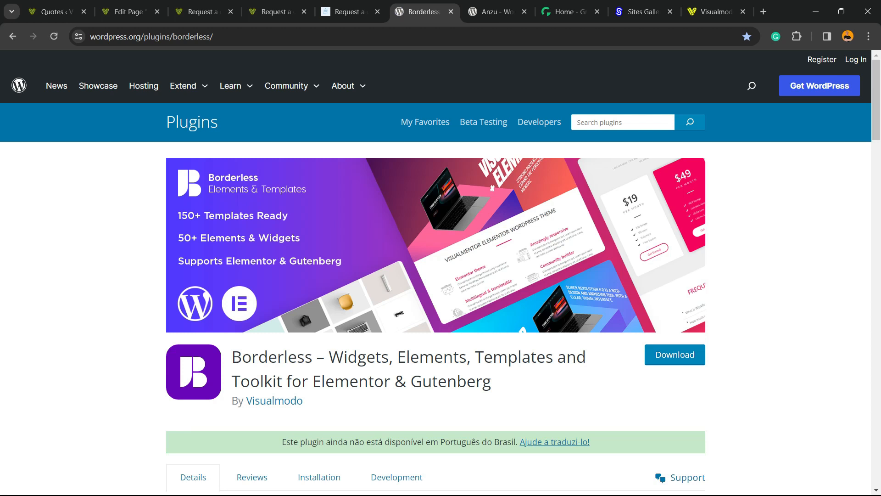
- Switch from the Borderless tab through the Anzu theme page to the Growwwth guest-posting site
left_click(493, 11)
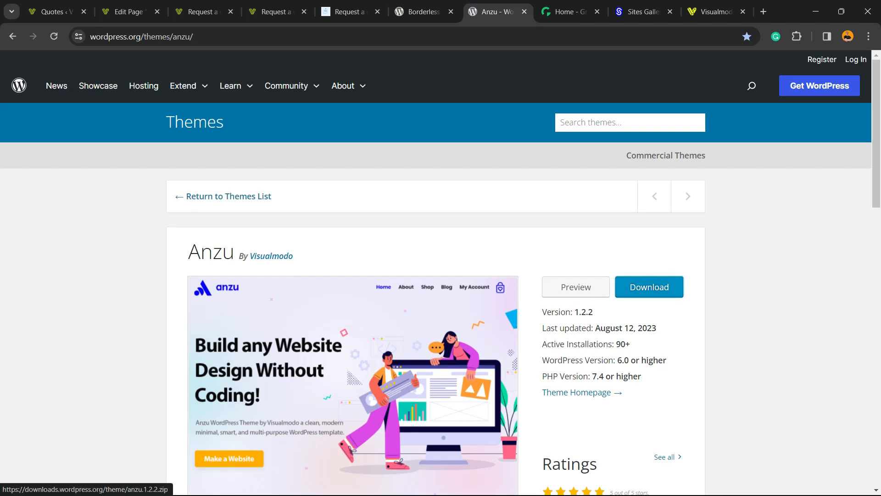
left_click(570, 11)
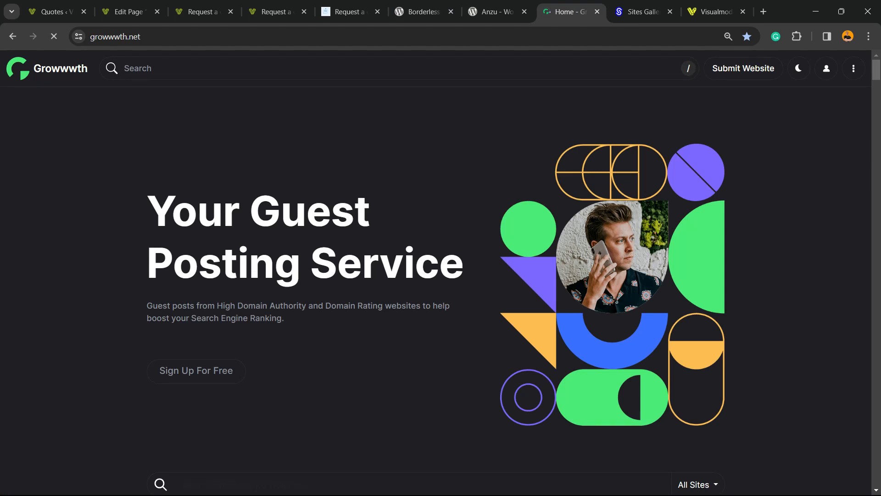
- Scroll through the Growwwth site listings, then through the Sites Gallery showcase of submitted websites
scroll("down", 3)
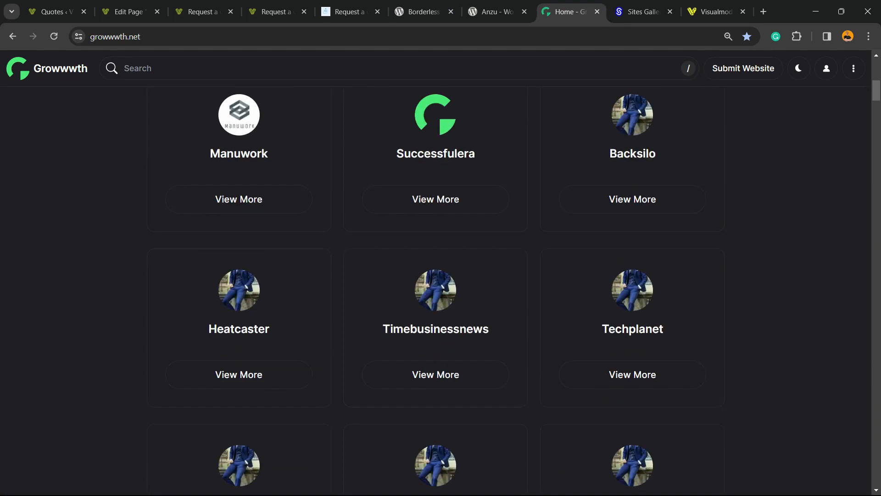
scroll("down", 3)
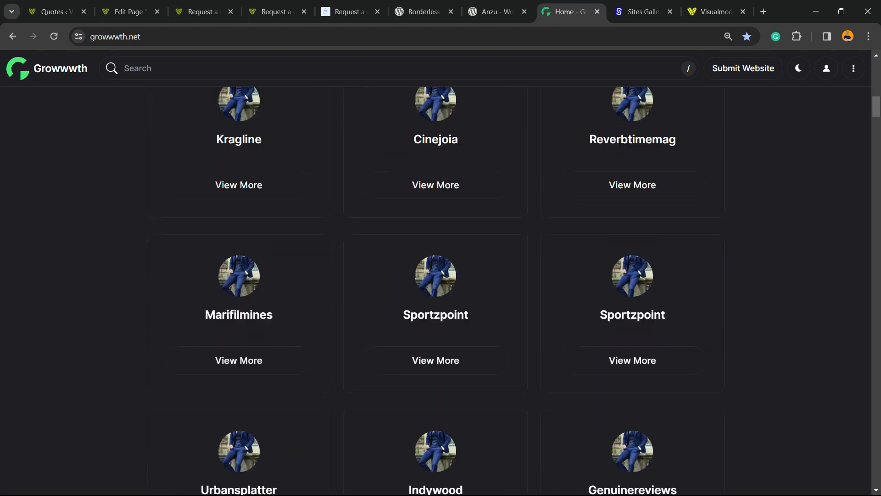
left_click(641, 11)
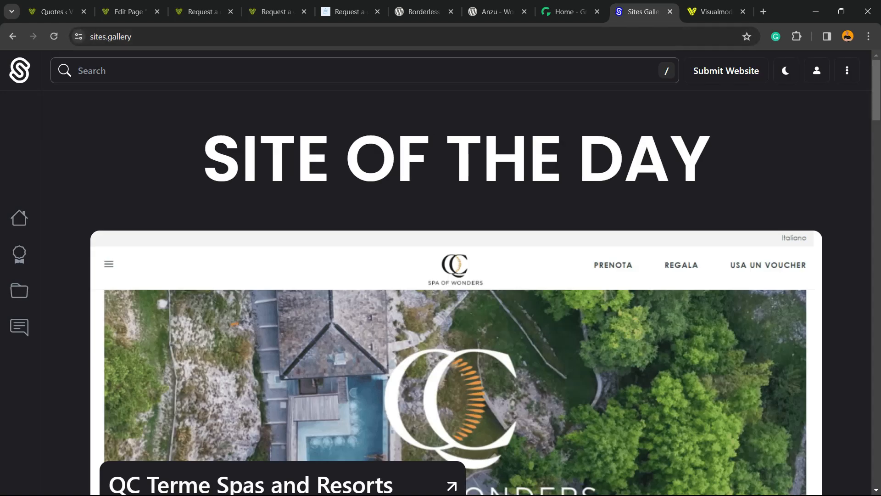
scroll("down", 3)
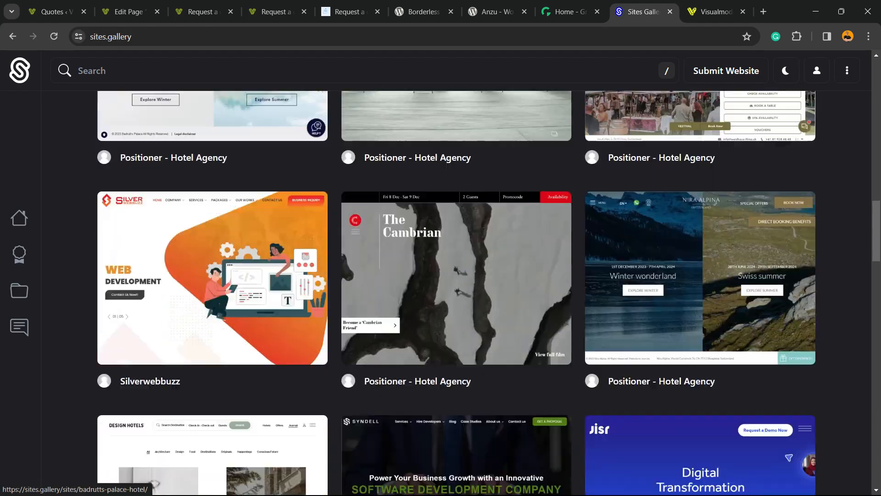
scroll("down", 3)
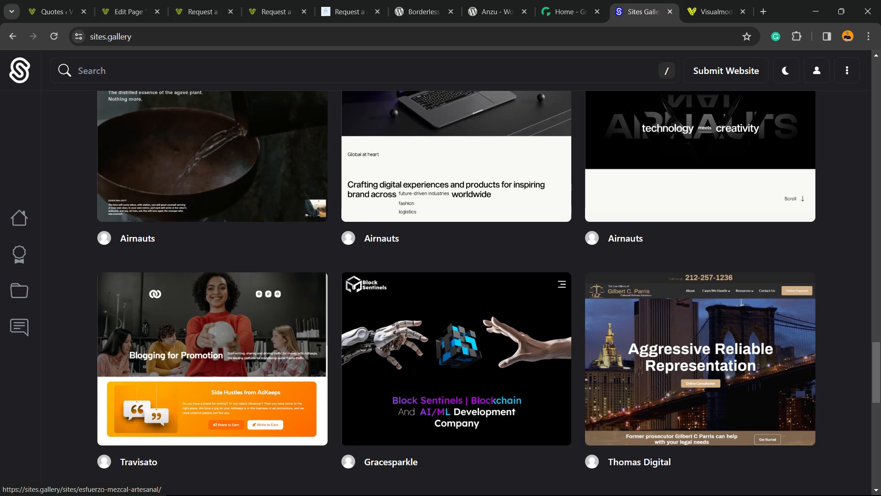
scroll("down", 3)
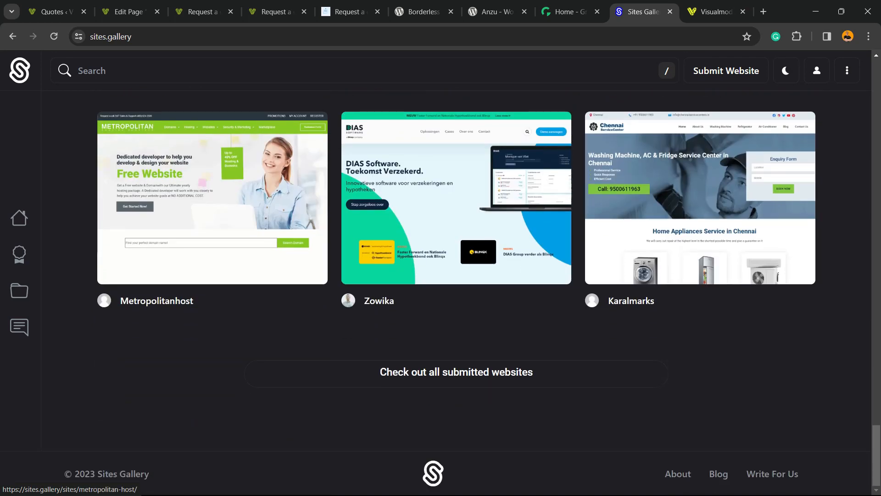
scroll("down", 3)
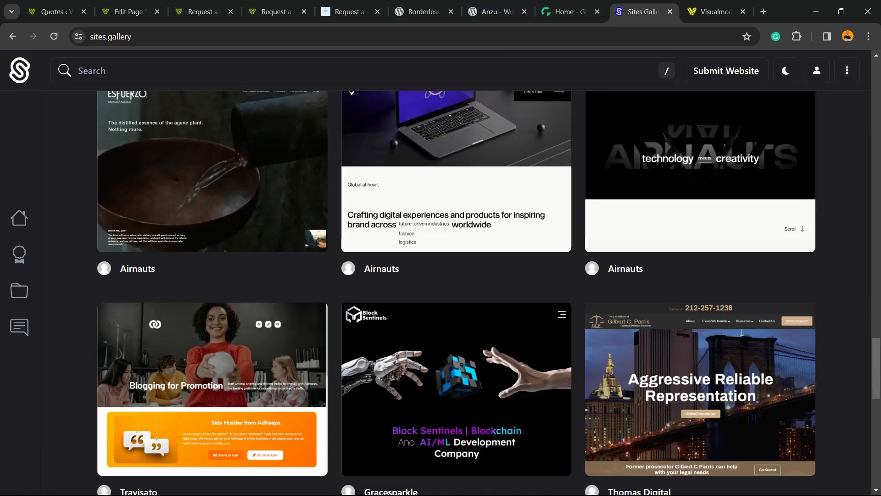
left_click(713, 11)
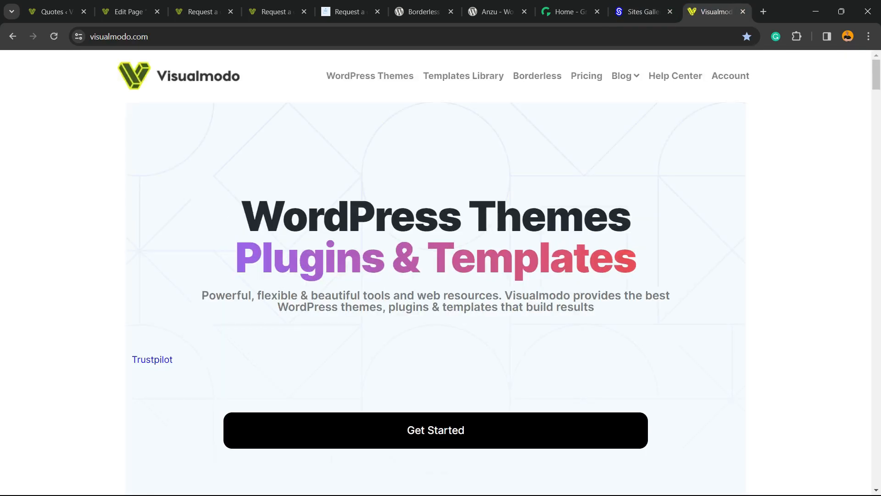
- Open Visualmodo's Starter Templates Library and scroll through designs like Copywriter and Farmers Market
scroll("down", 3)
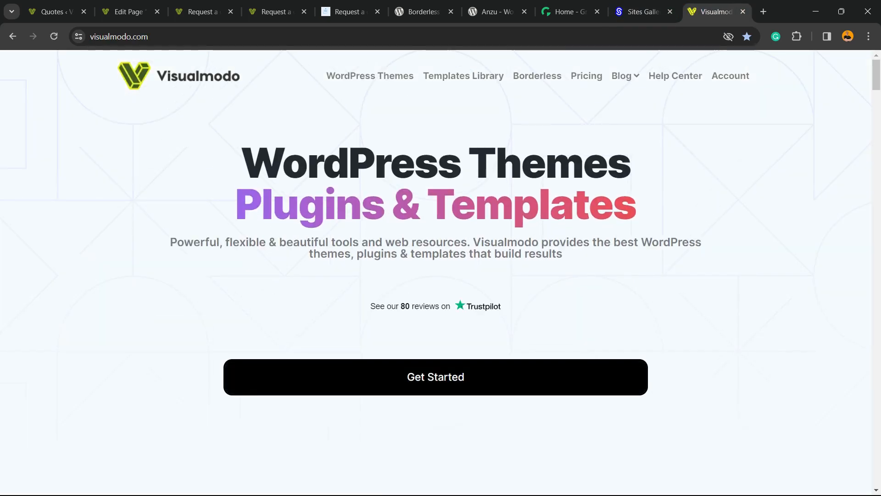
left_click(462, 76)
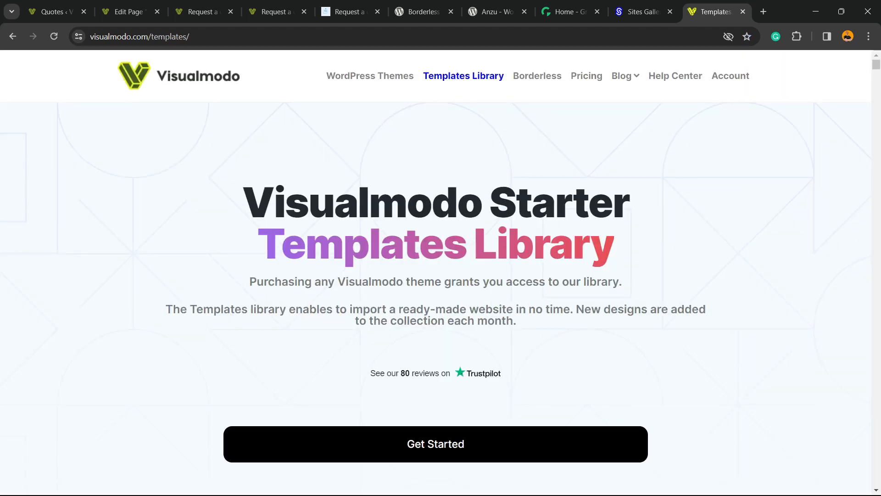
scroll("down", 3)
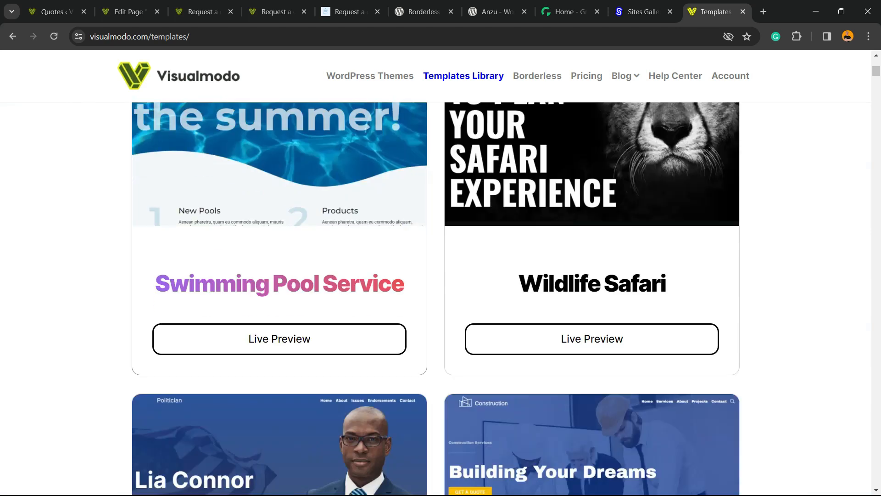
scroll("down", 3)
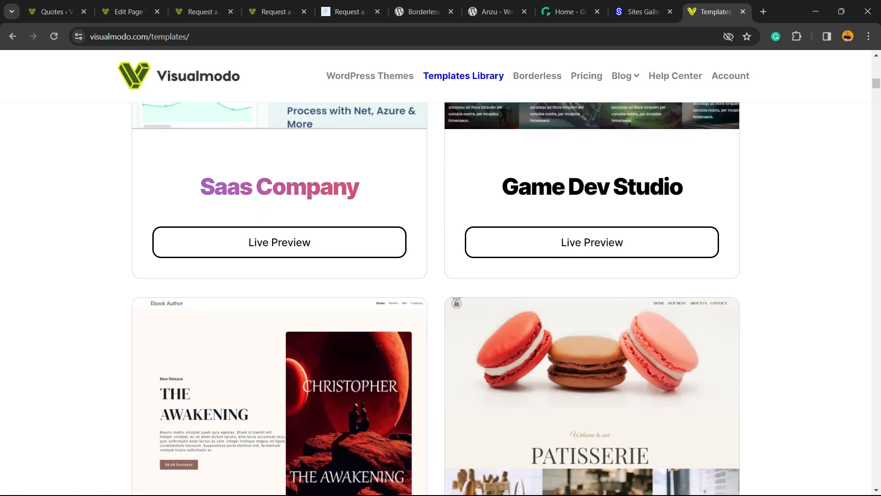
scroll("down", 3)
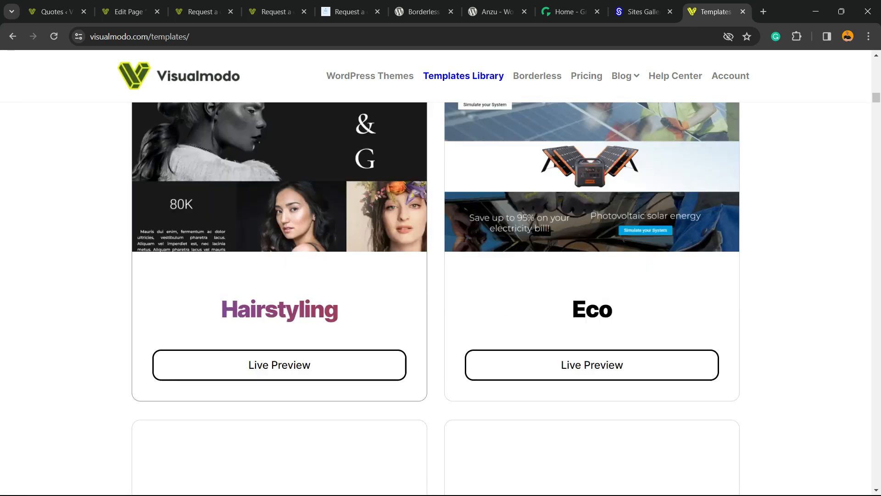
scroll("down", 3)
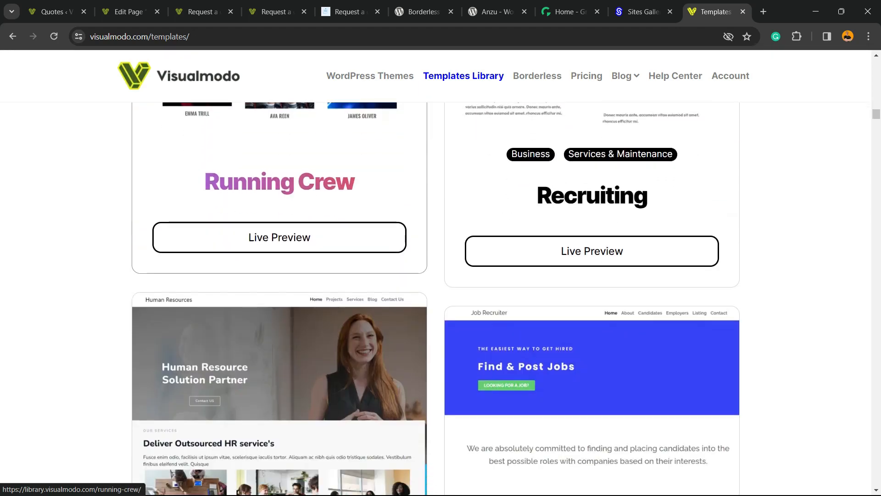
scroll("down", 3)
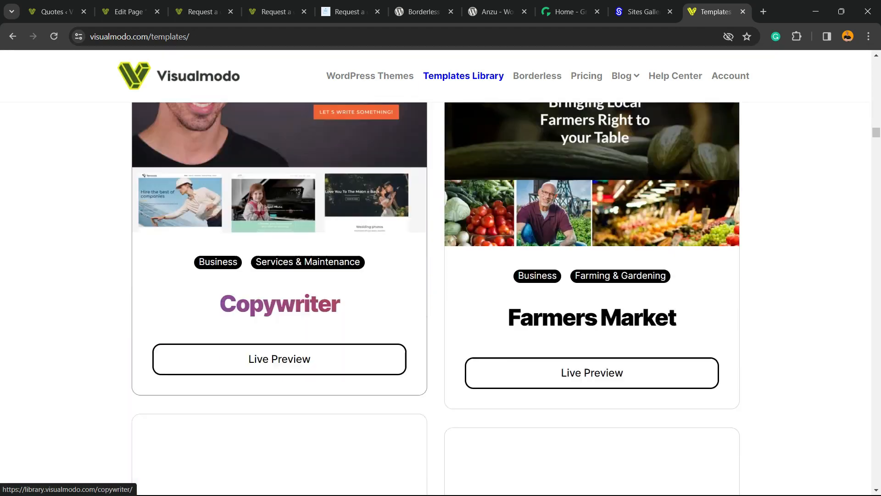